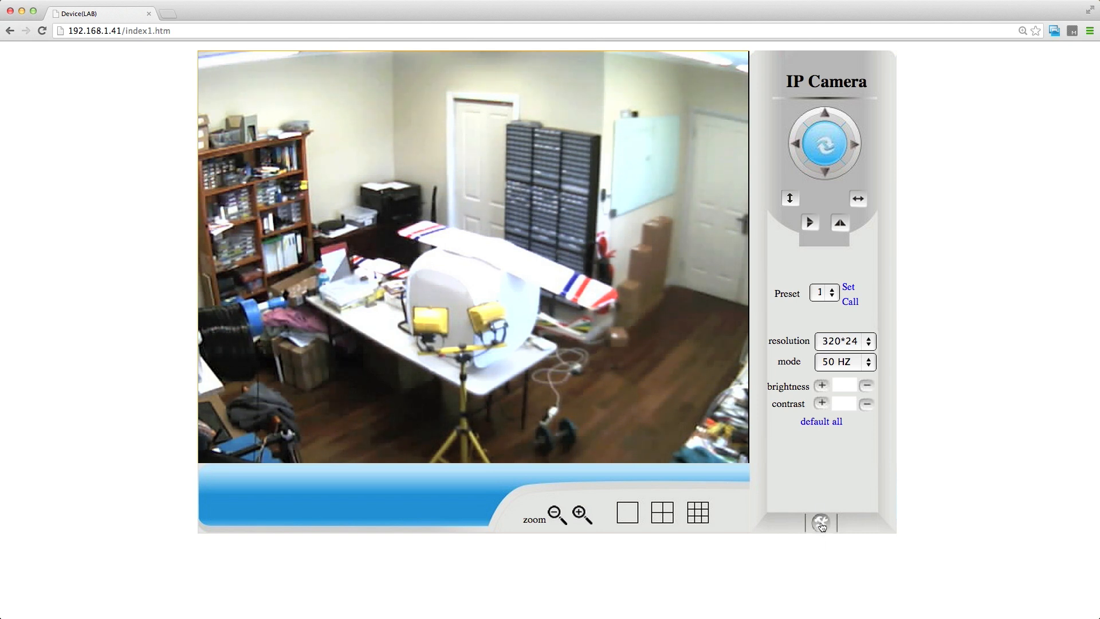
Step: Reach the camera's Ftp Service Settings page from the device settings menu
click(819, 522)
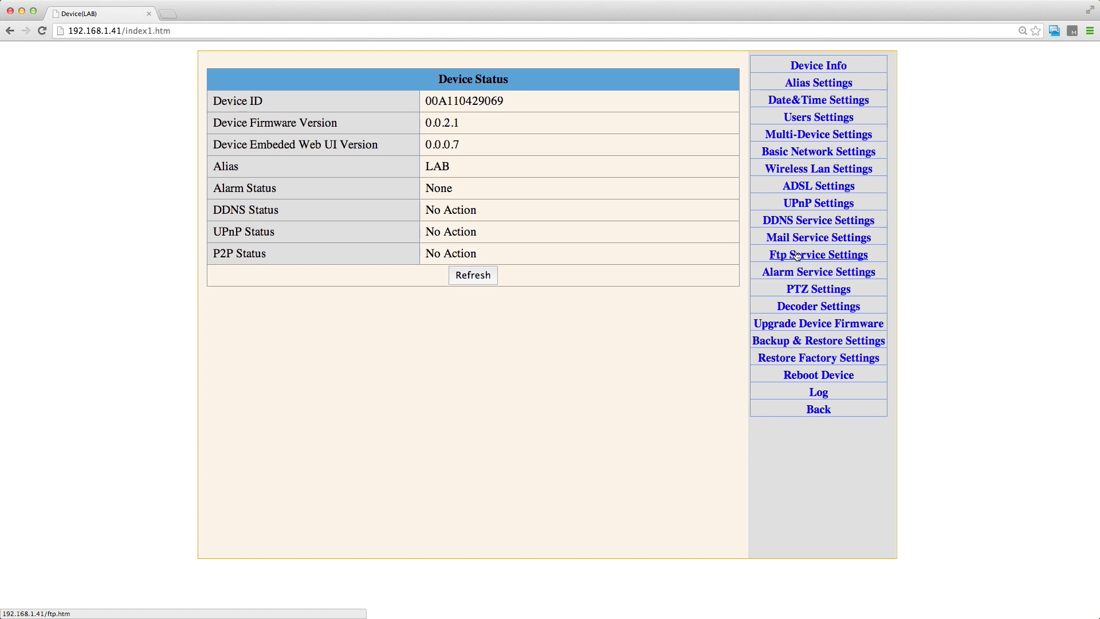
click(817, 254)
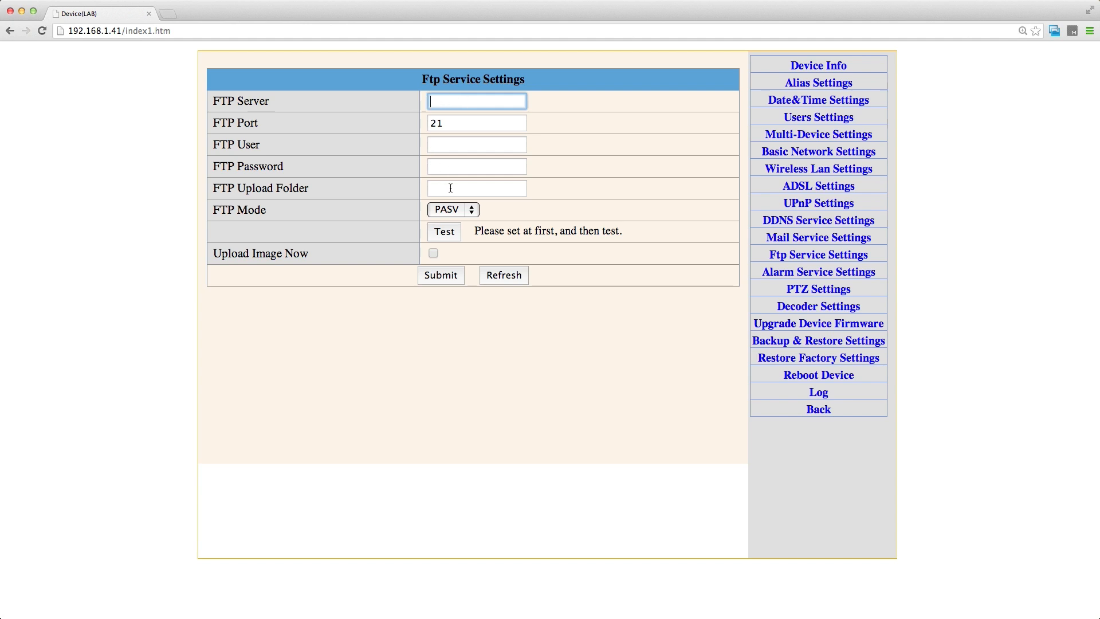
Step: Select the upload folder, FTP server, user and password fields ready for entry
click(477, 188)
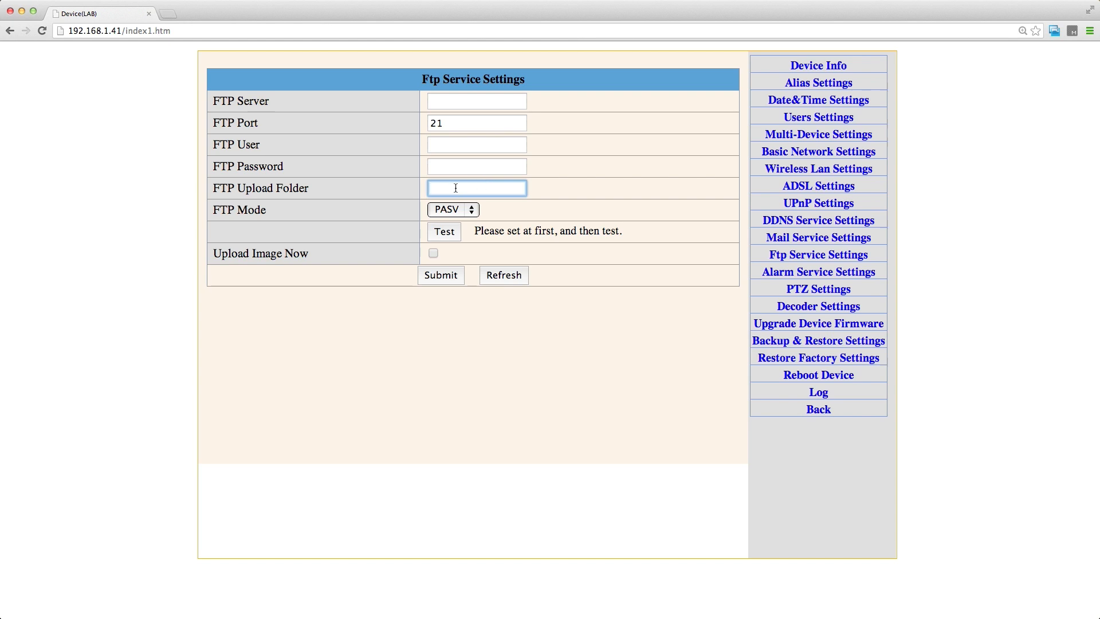
mouse_move(134, 226)
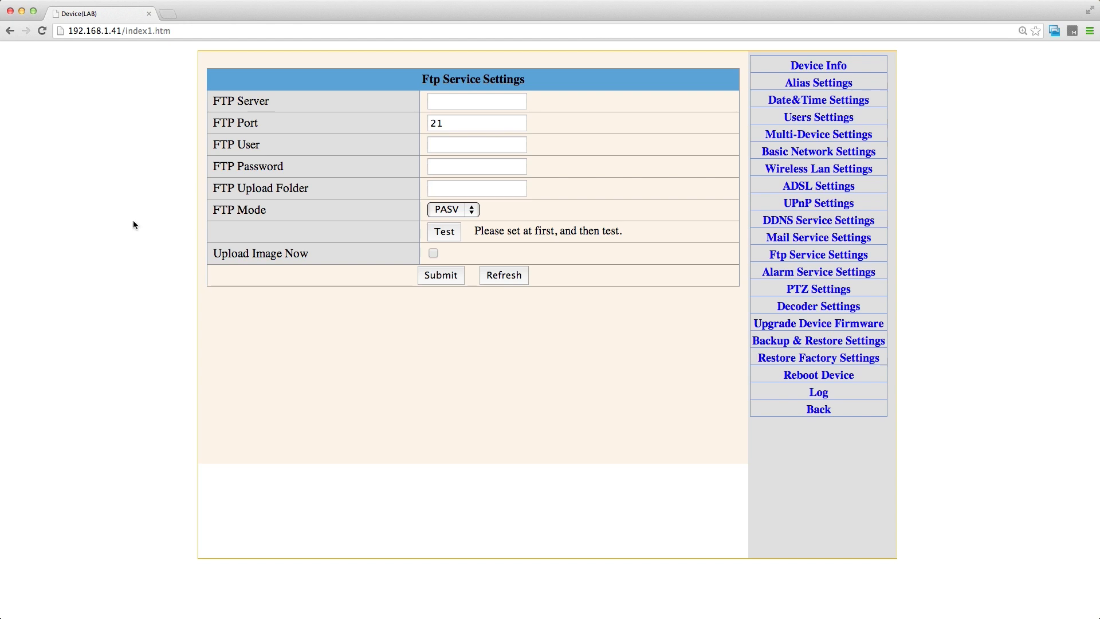
mouse_move(163, 226)
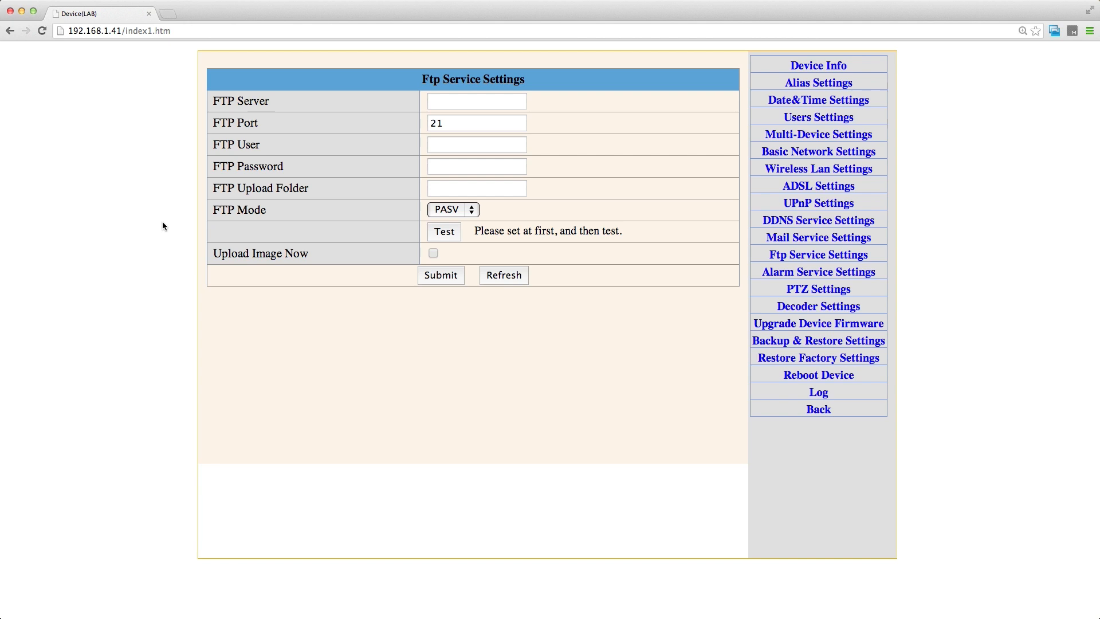
click(477, 101)
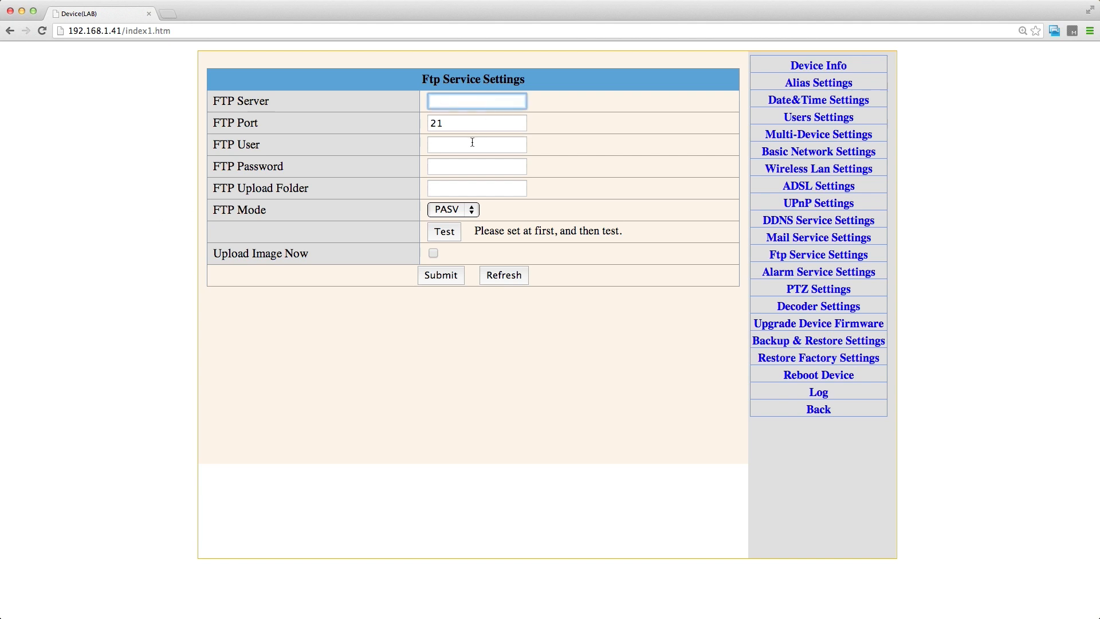
click(476, 166)
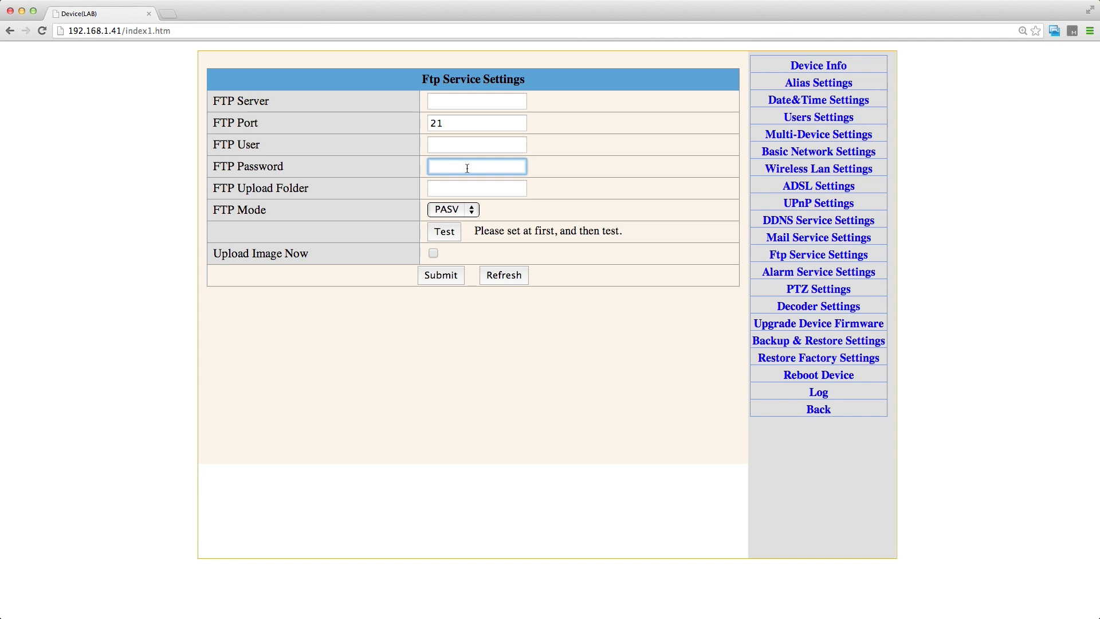
click(476, 188)
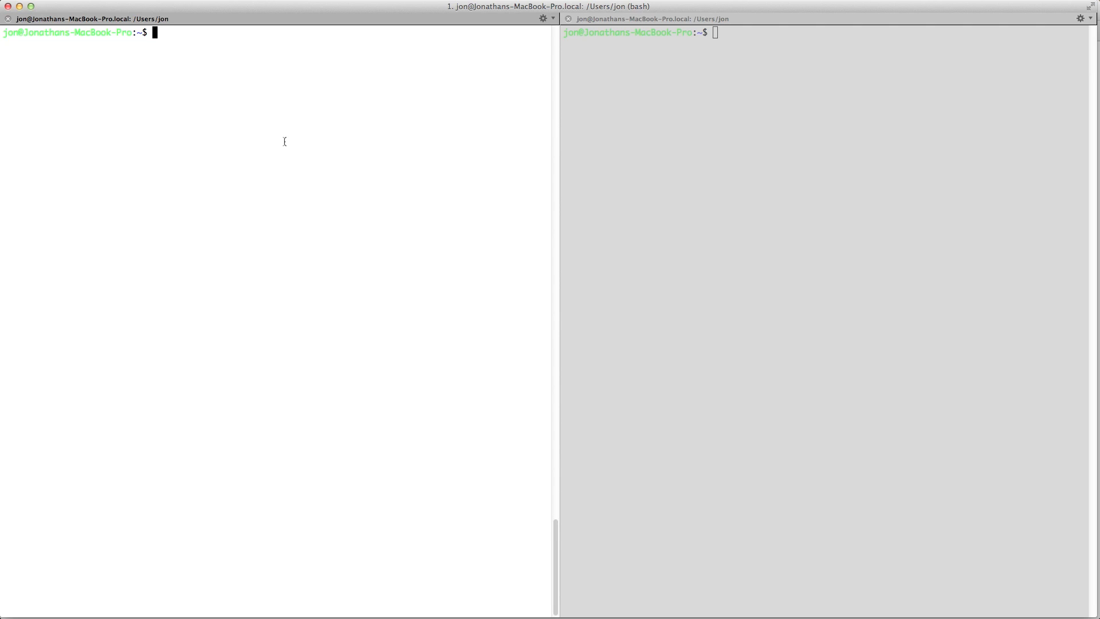
Step: SSH into the Ubuntu machine at 192.168.1.158 and authenticate with the password
text(ssh)
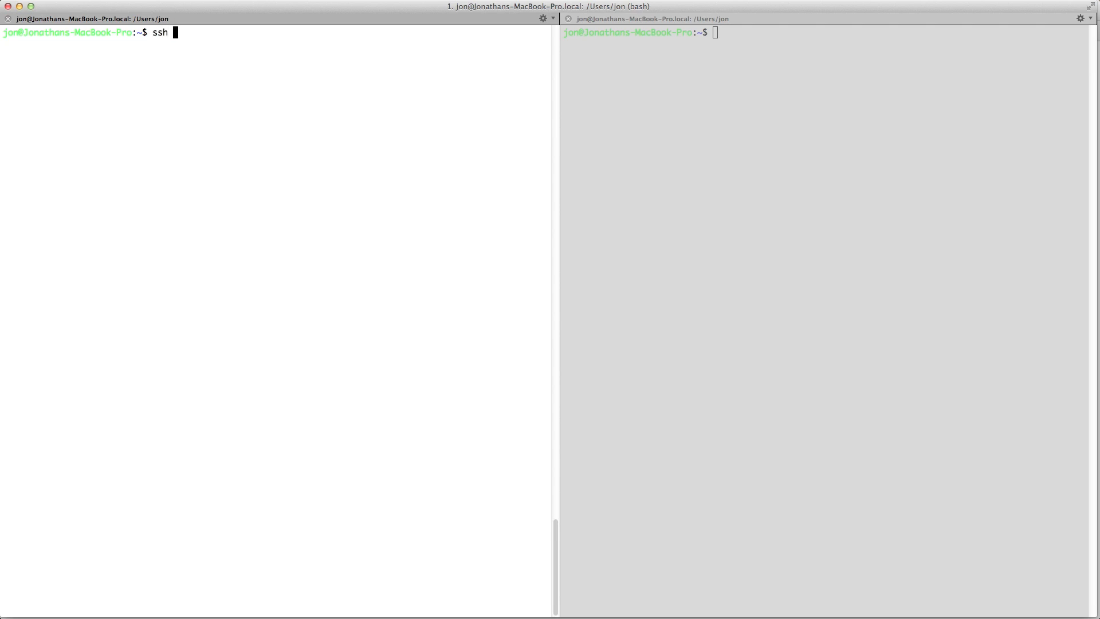
text(192.168.)
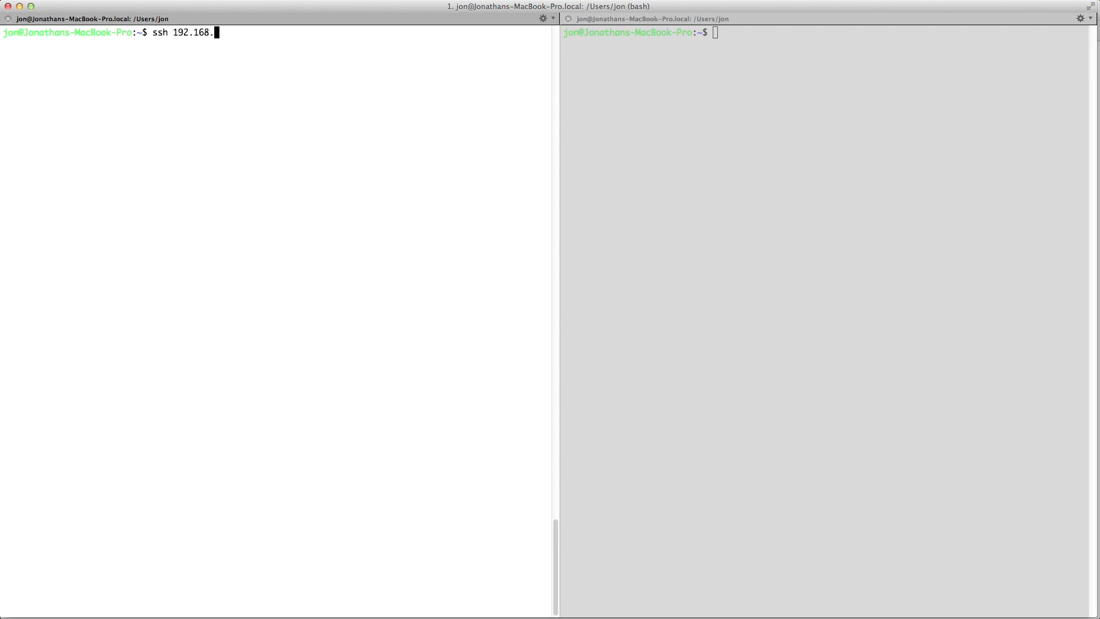
text(1.158)
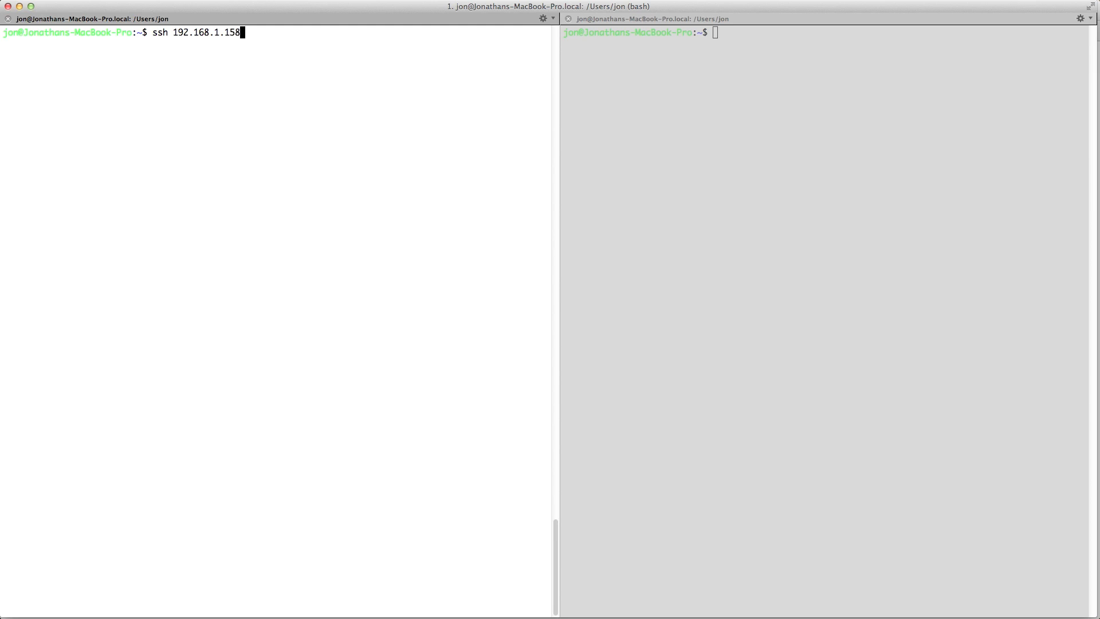
key(Return)
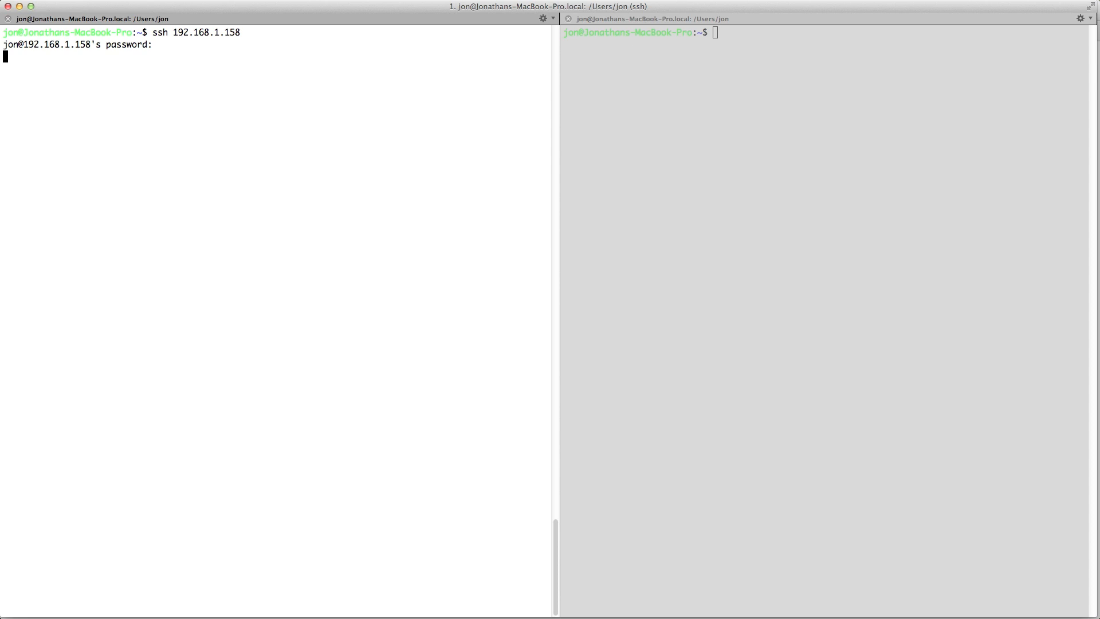
key(Return)
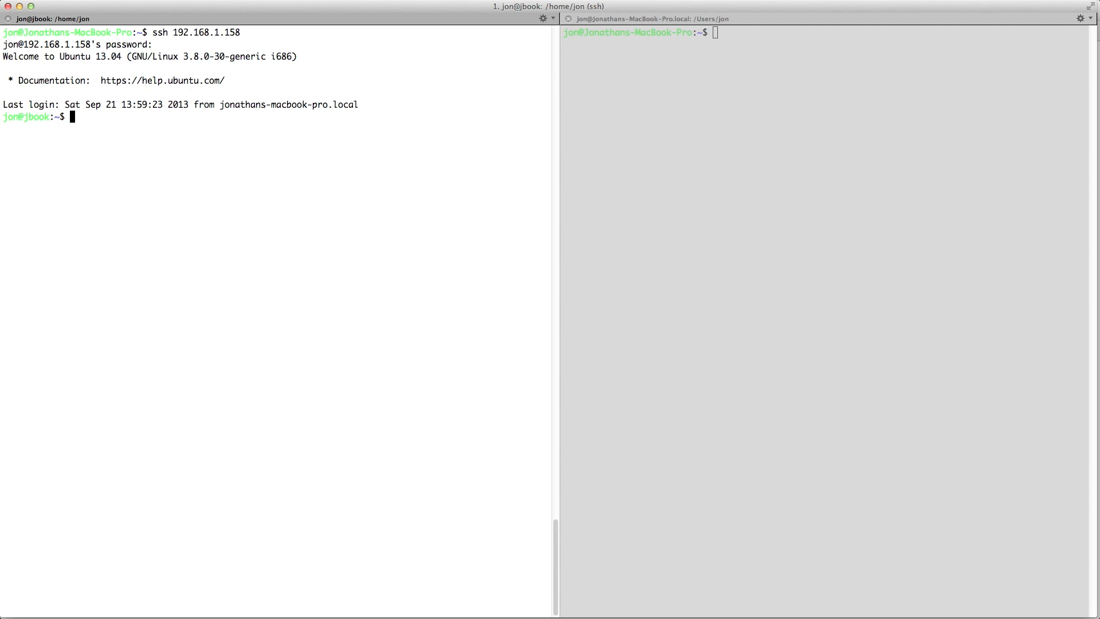
Step: Install proftpd-basic with sudo apt-get, confirming with Y
text(sudo apt-get)
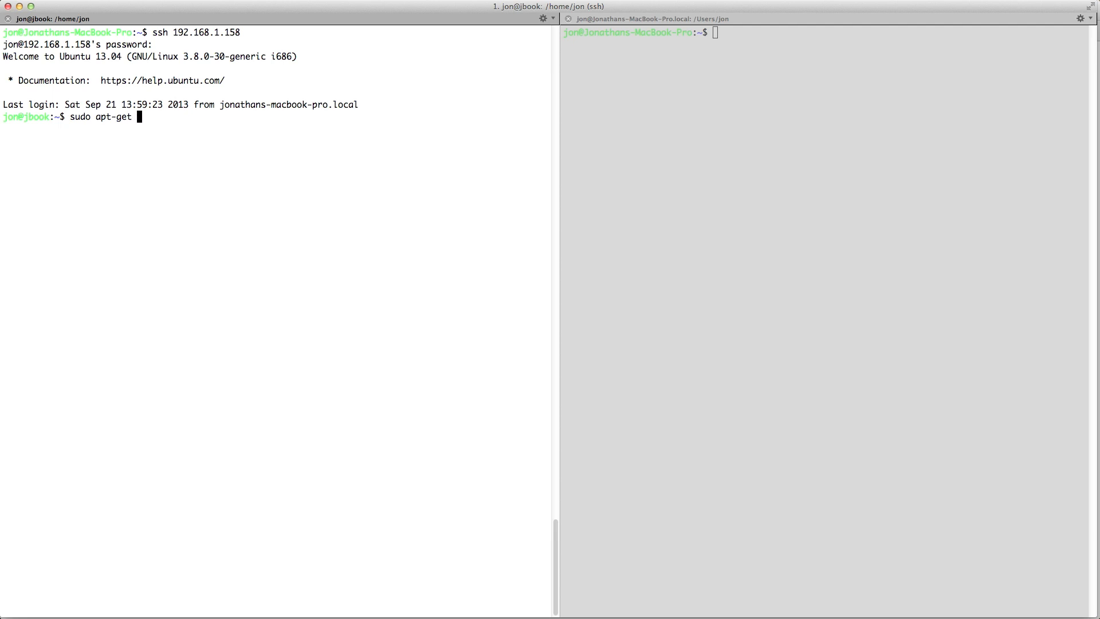
text(install pr)
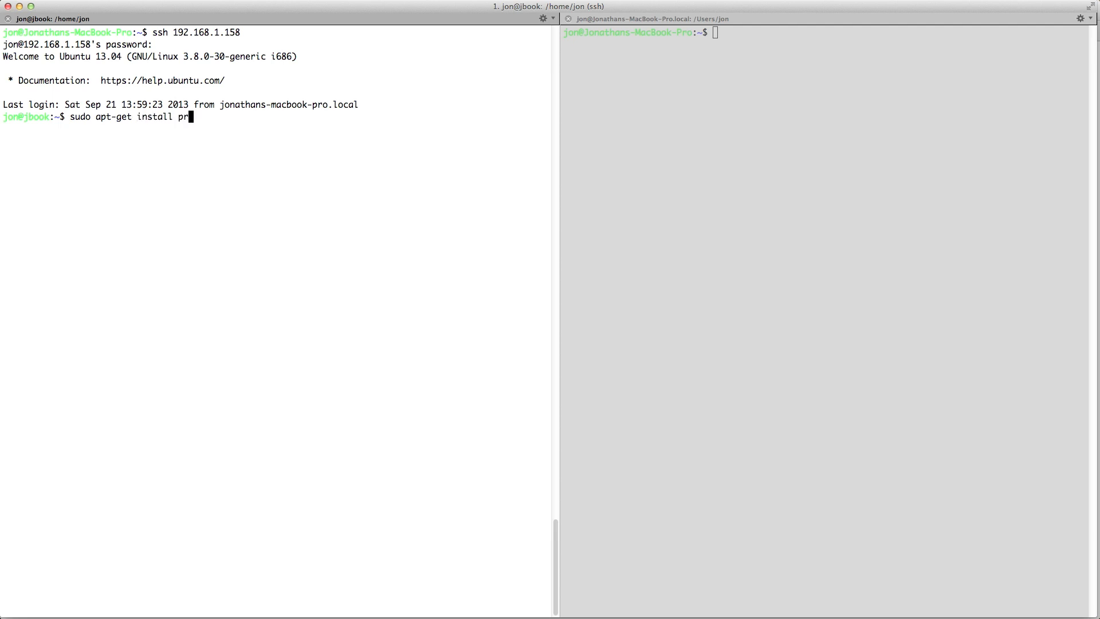
text(ftpd)
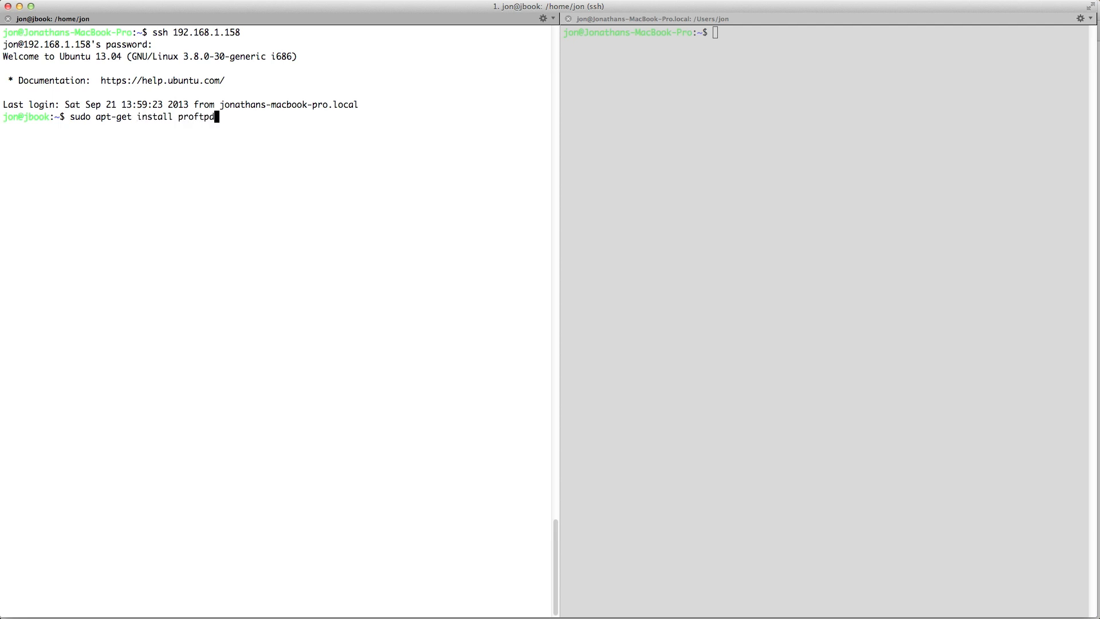
text(-basic)
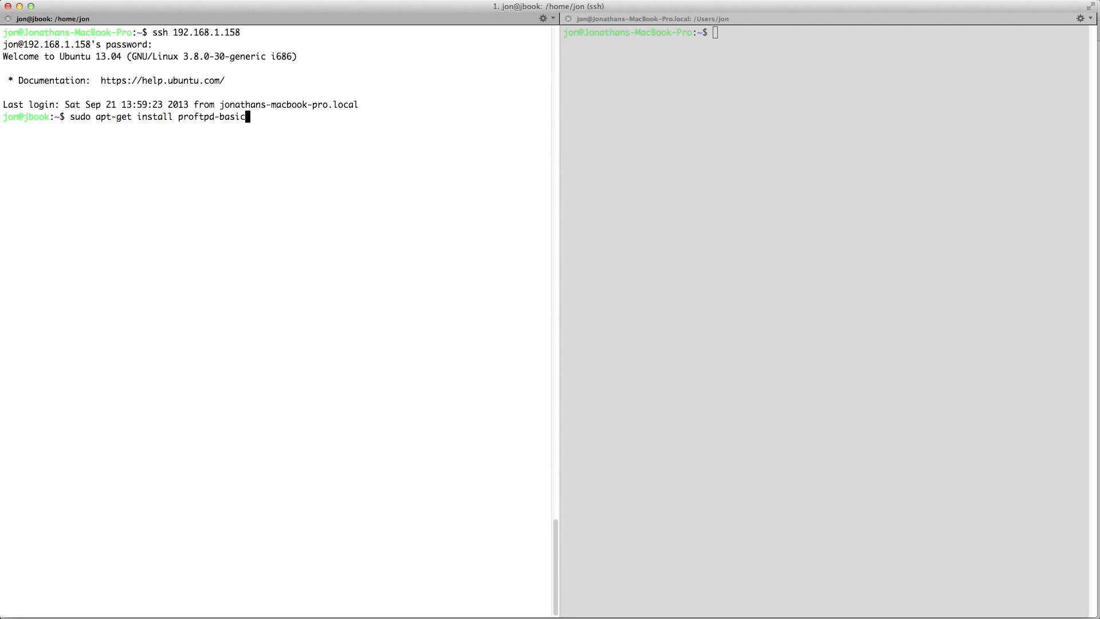
key(Return)
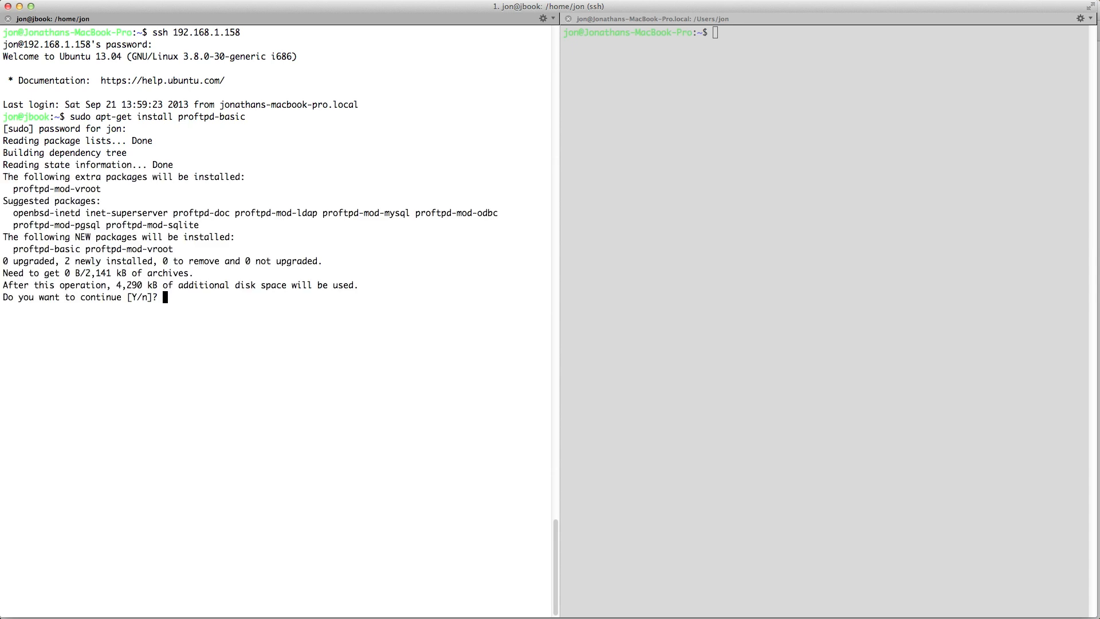
text(Y)
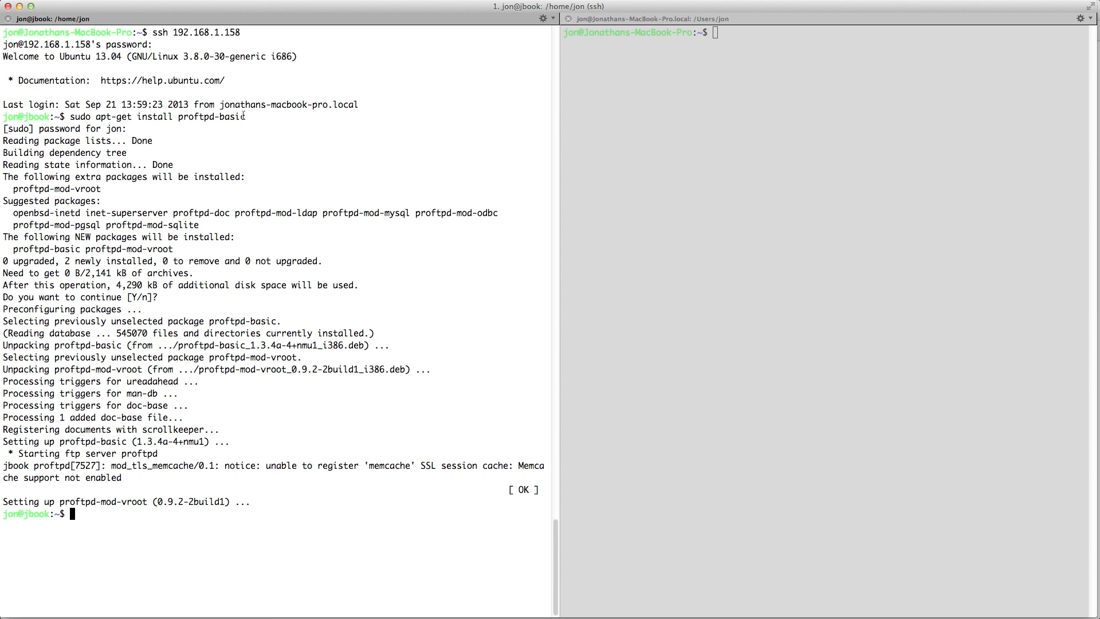
Step: Verify the FTP daemon is running with ps aux | grep ftp
text(ps aux | grep ftp)
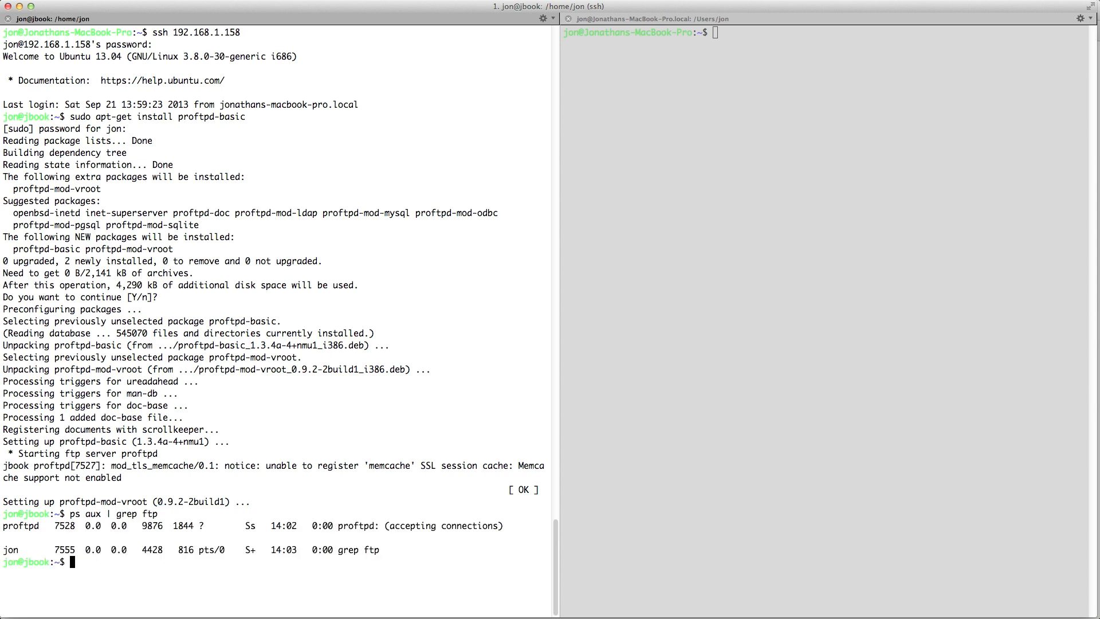
mouse_move(553, 180)
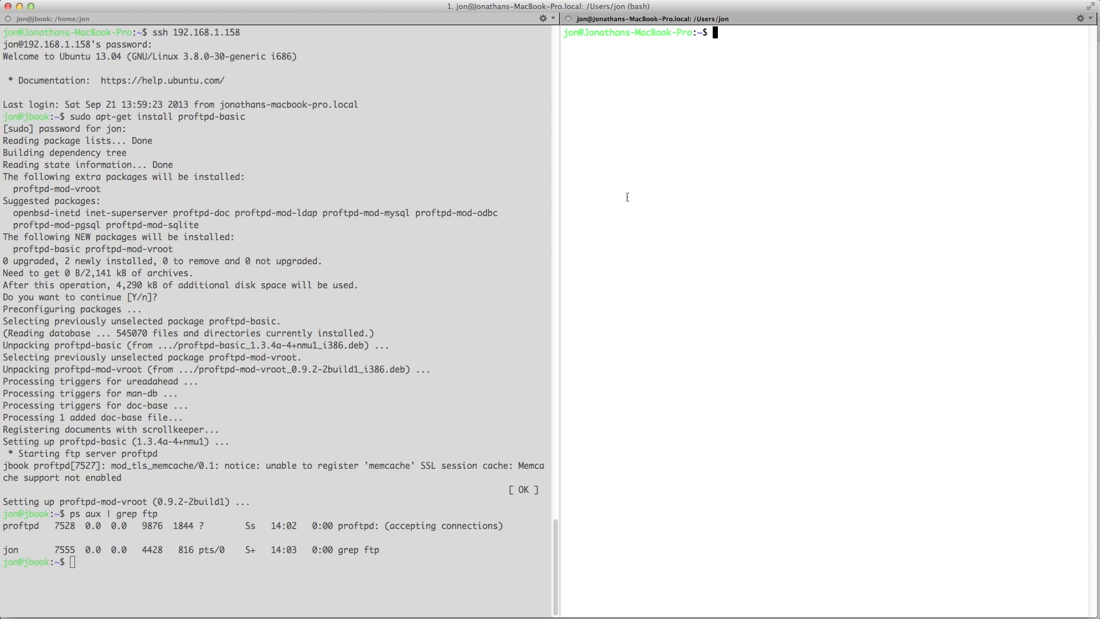
Step: Connect by FTP to 192.168.1.158 and log in as jon
text(ftp)
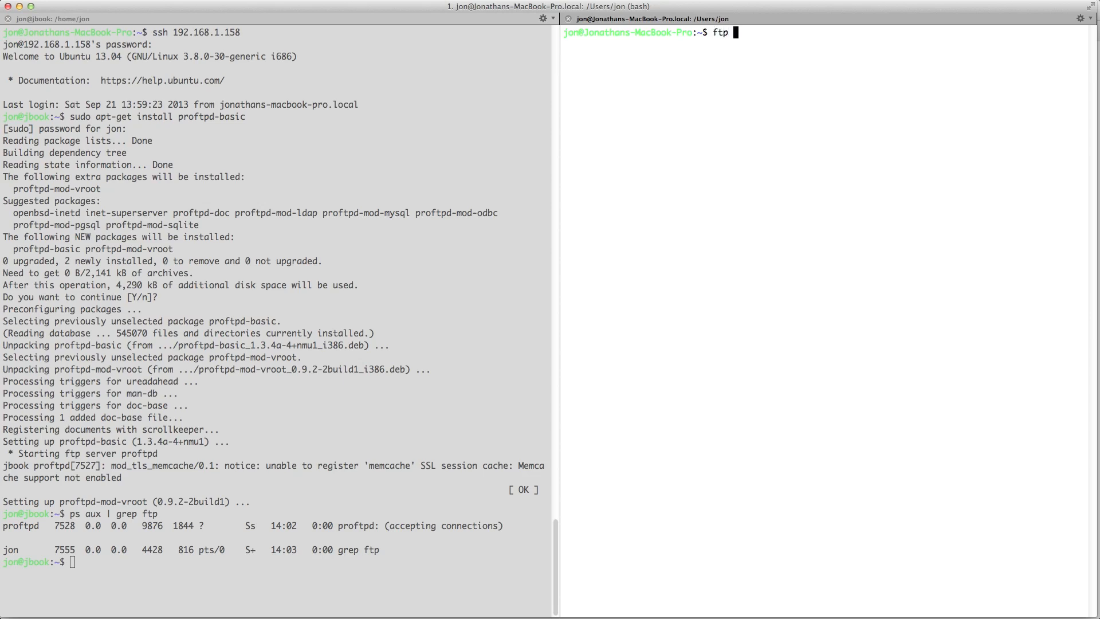
text(192.16)
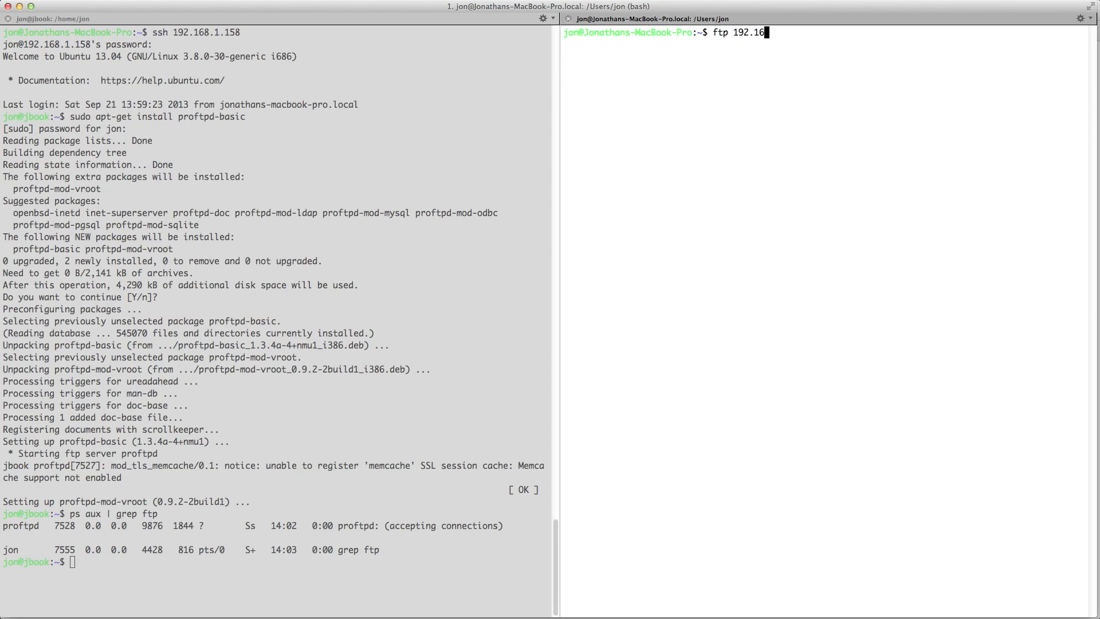
text(8.1.158)
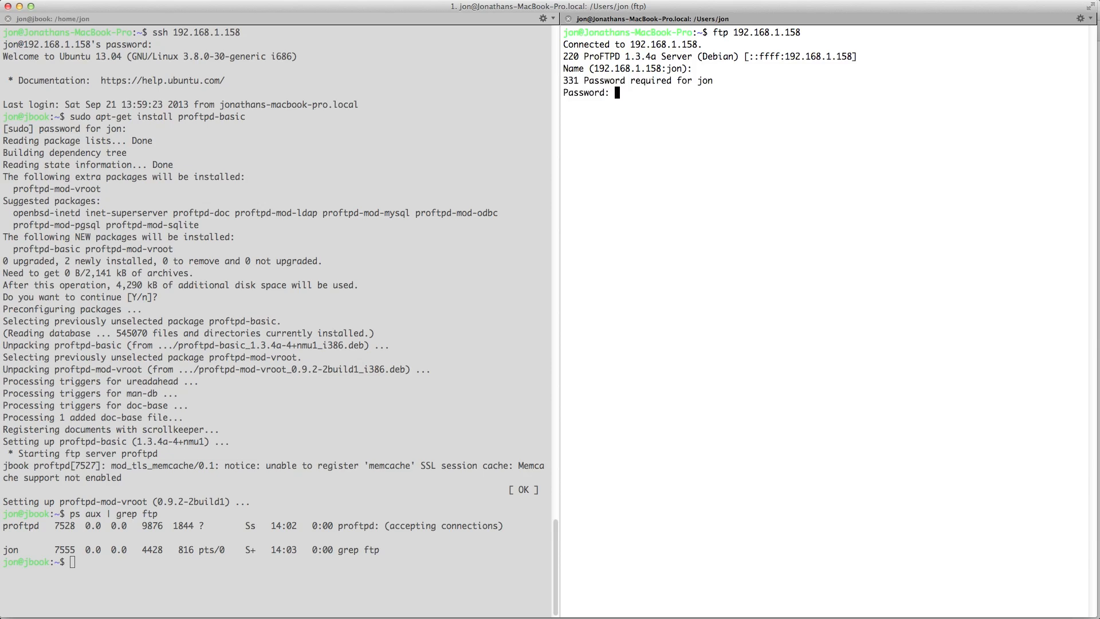
key(Return)
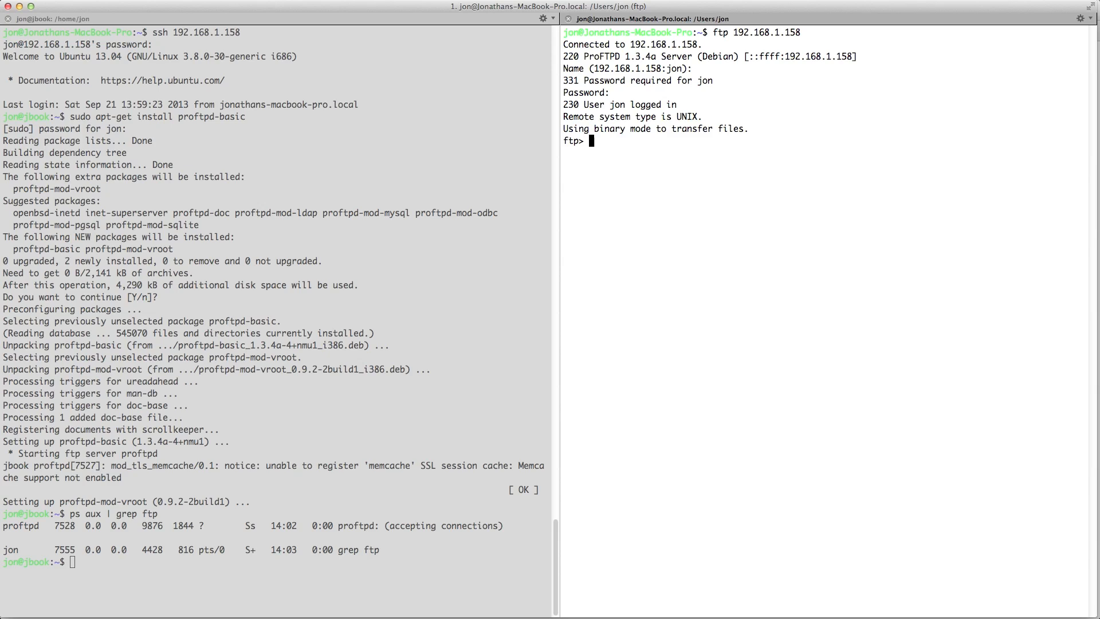
Step: List jon's home, move to / and list it to show root is reachable, then exit FTP
text(ls)
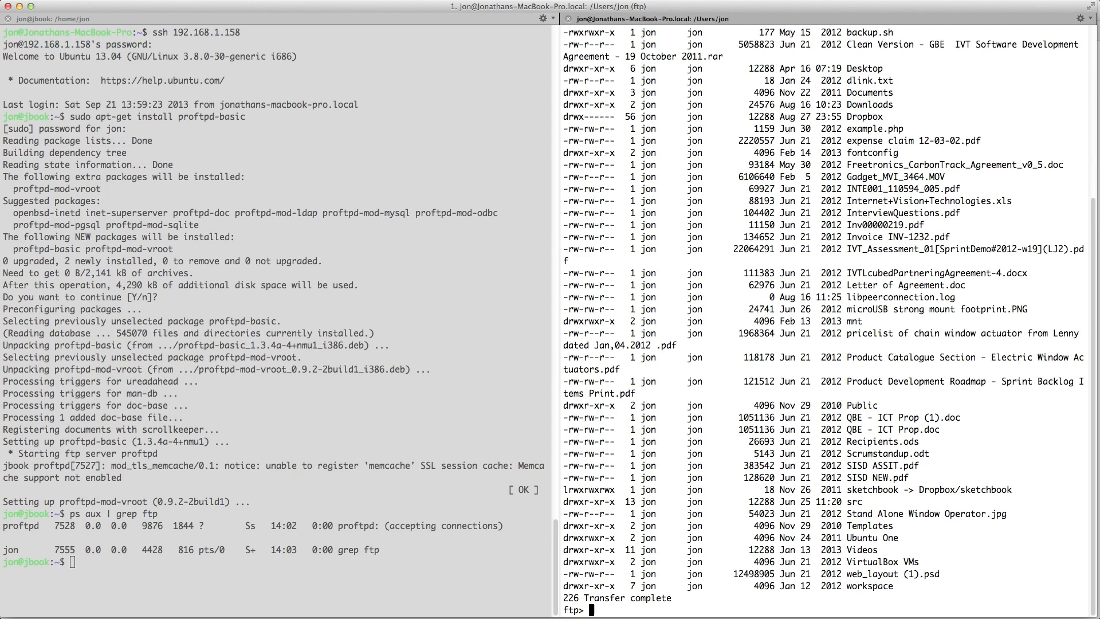
text(cd /)
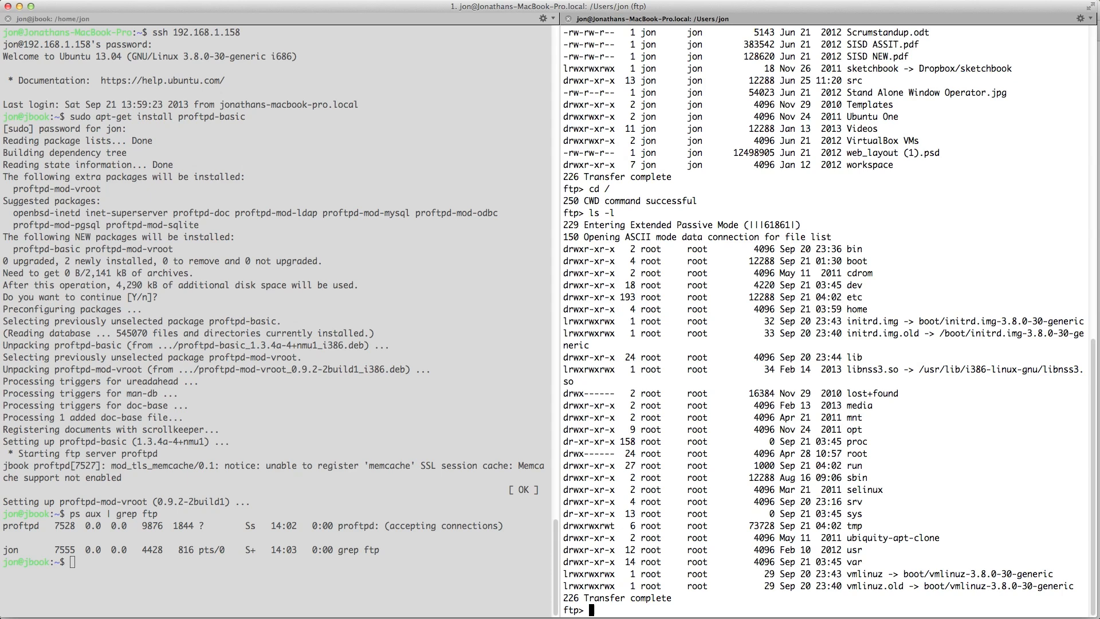
text(cd)
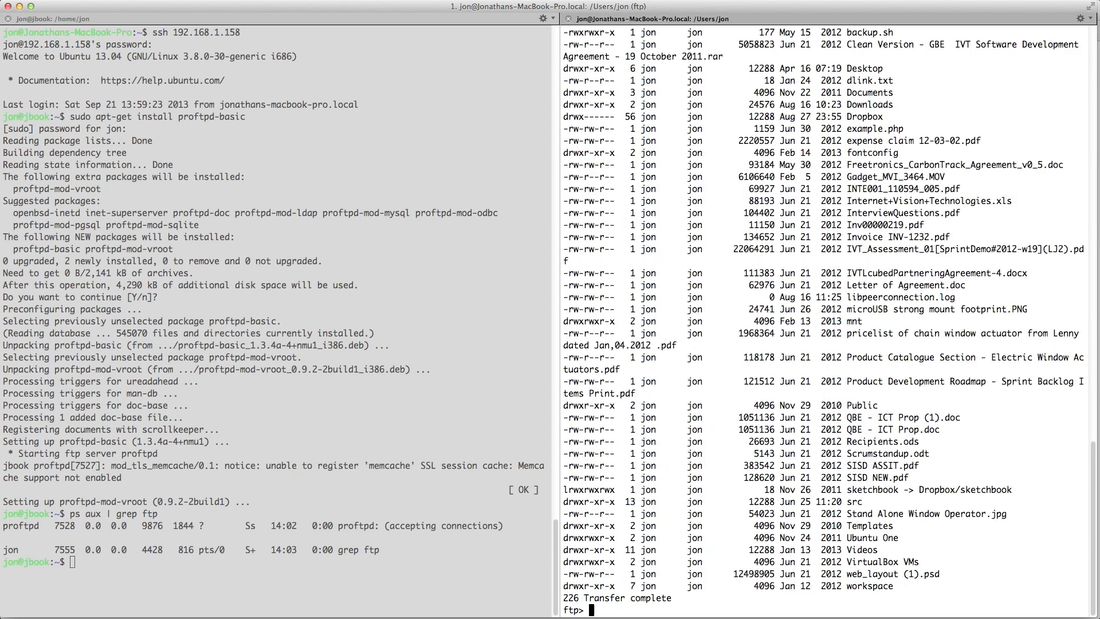
text(ex)
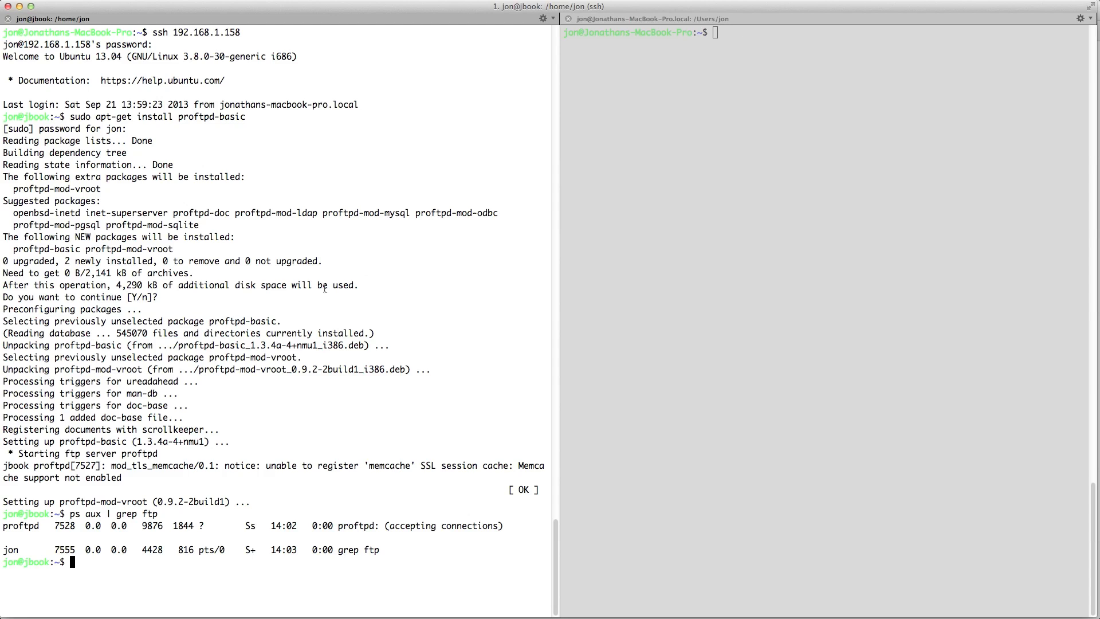
Step: Edit /etc/proftpd/proftpd.conf in vim, uncommenting DefaultRoot ~ and saving
text(sudo vim /etc/proftpd/)
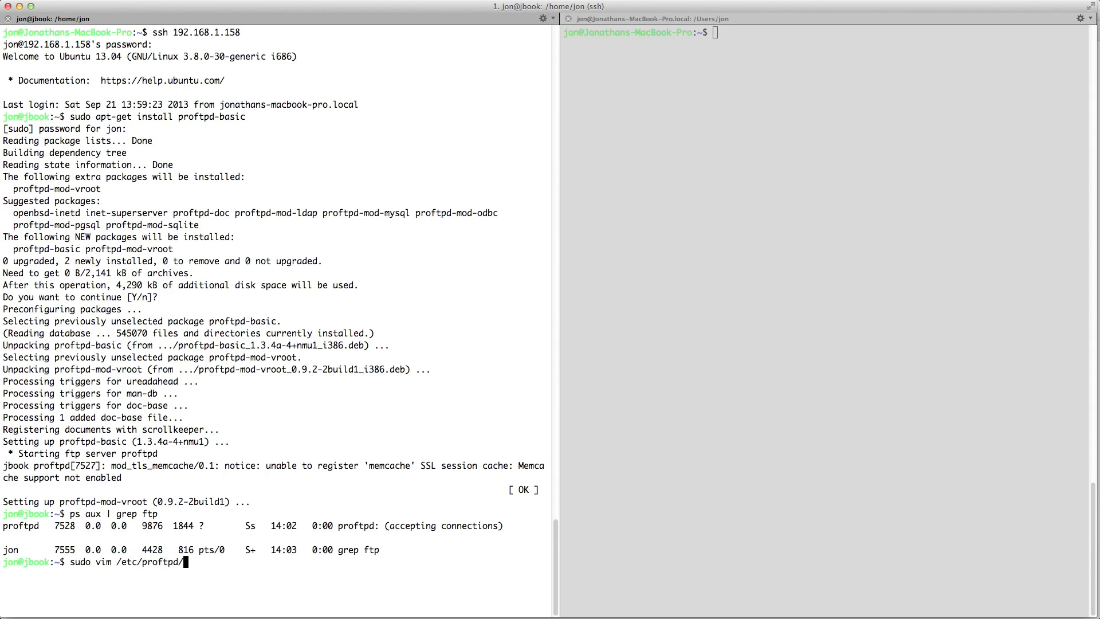
key(Return)
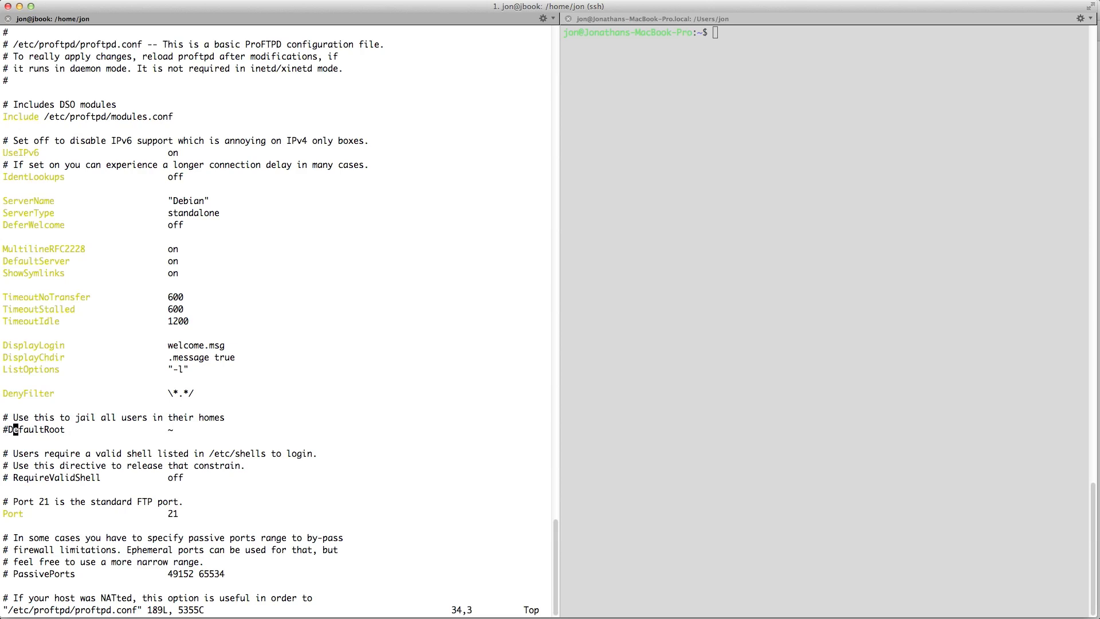
key(0)
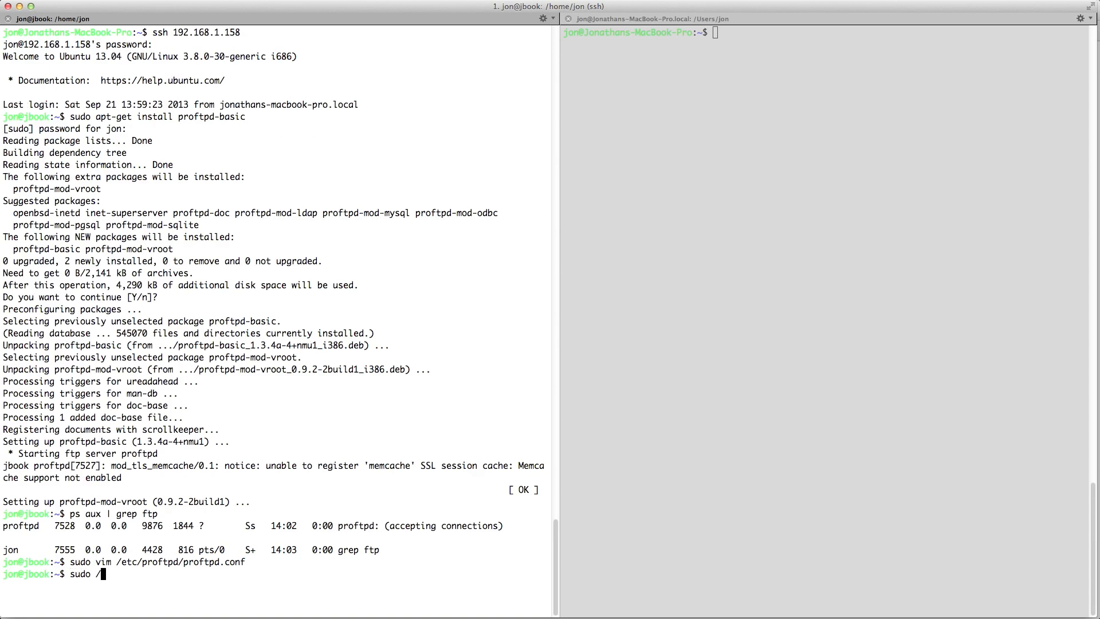
Step: Start and restart ProFTPD via sudo /etc/init.d/proftpd
text(etc/init.d/proftpd start)
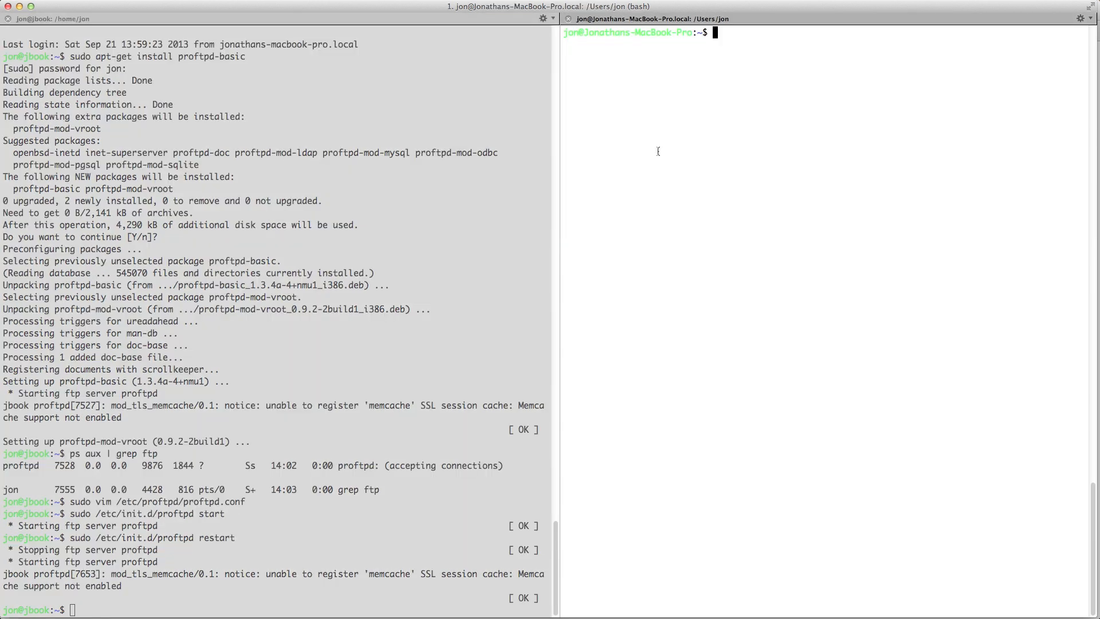
Step: FTP to 192.168.1.158 as jon, list his now-jailed home directory, then exit
text(ftp 192.168.1.158)
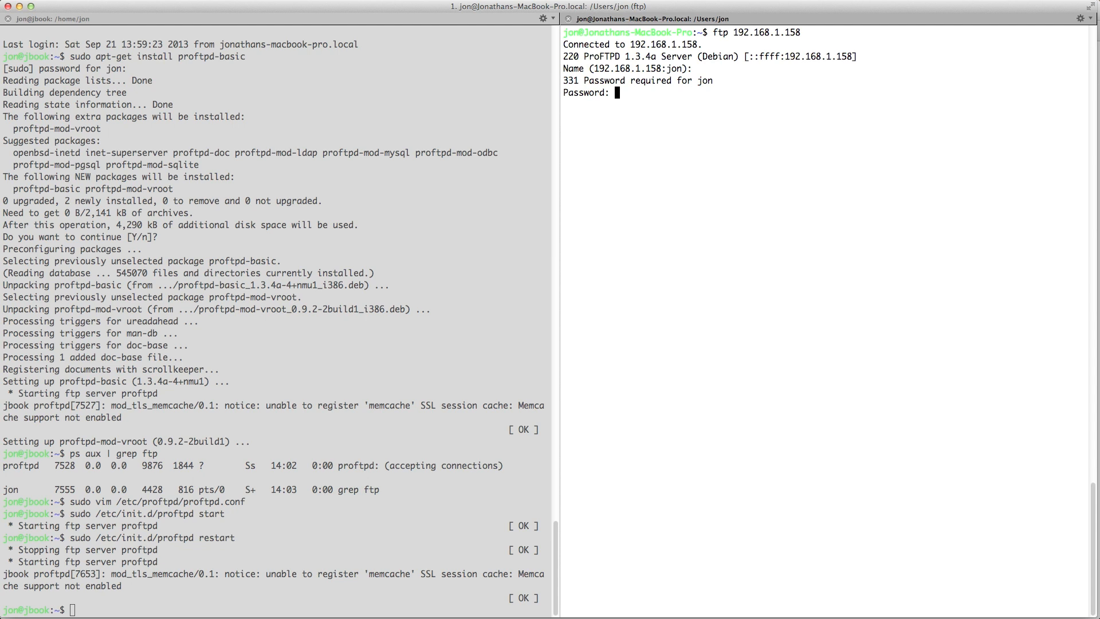
key(Return)
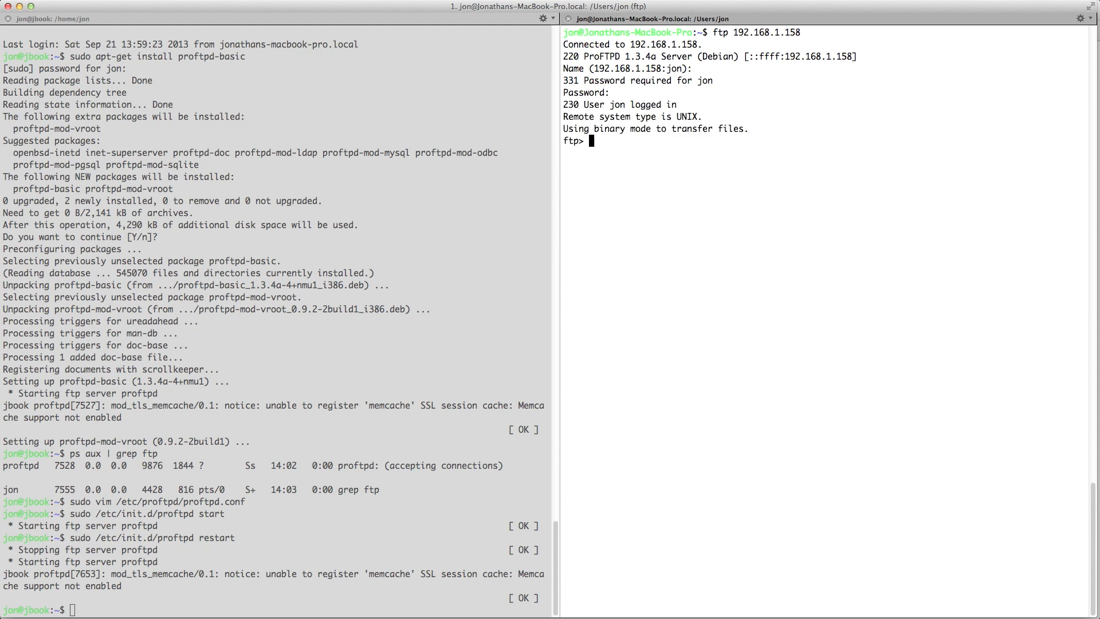
text(ls)
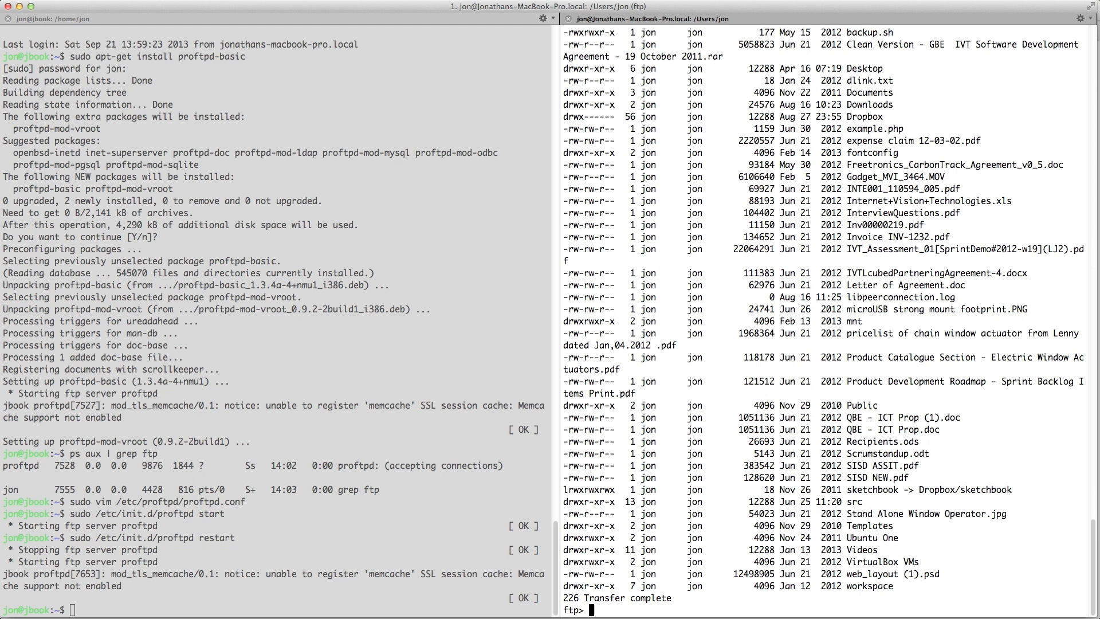
text(exit)
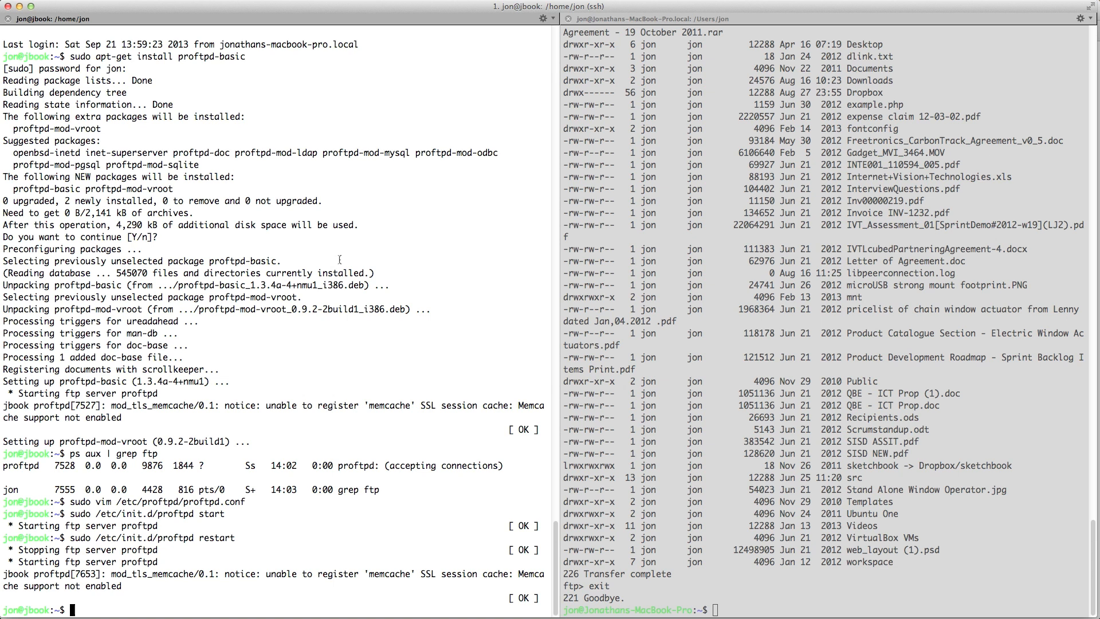
Step: Run sudo adduser camera41, setting its password and accepting the account details
text(sudo a)
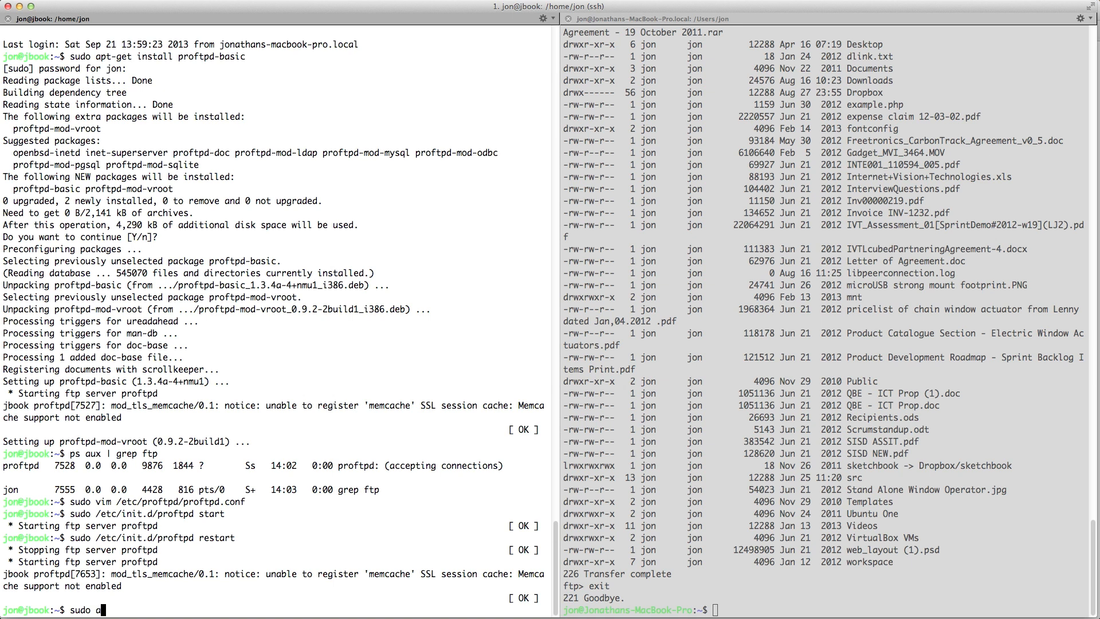
text(dduser camera)
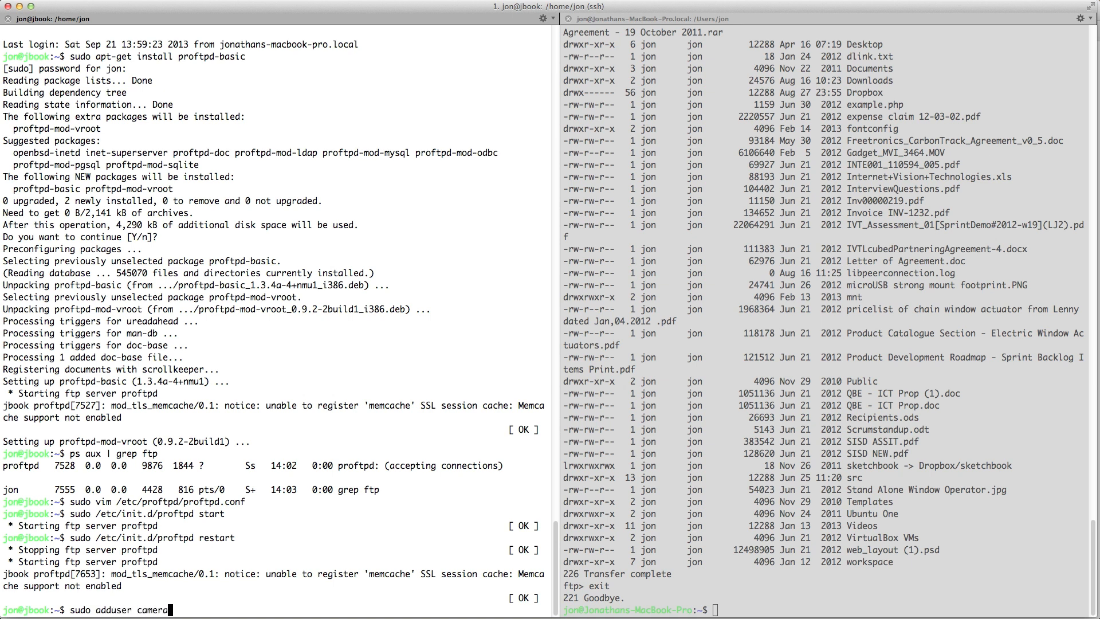
text(41)
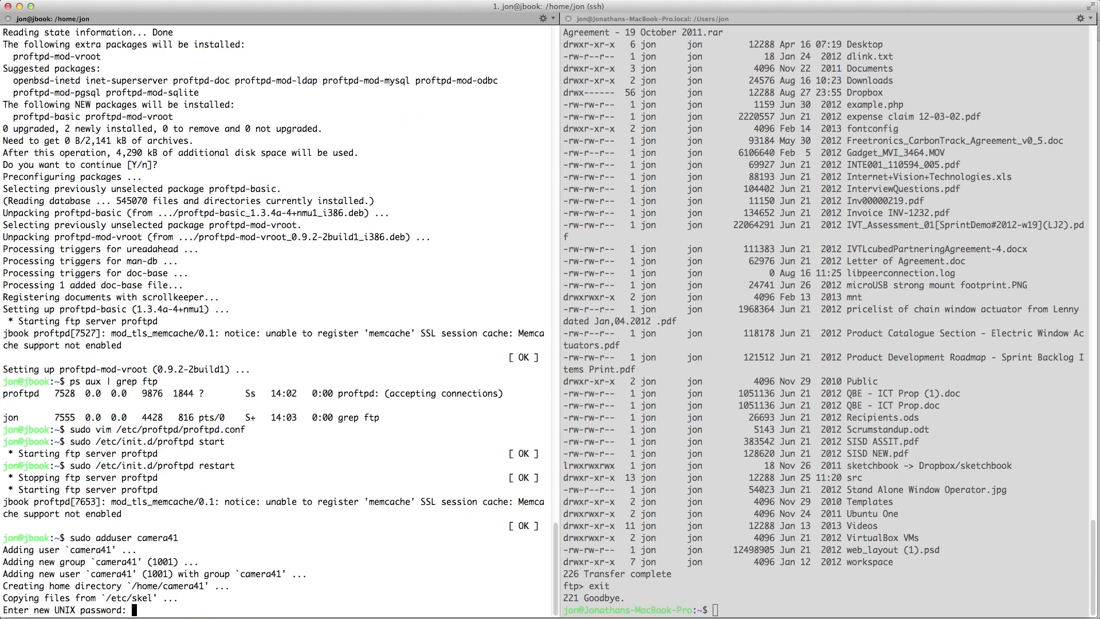
key(Return)
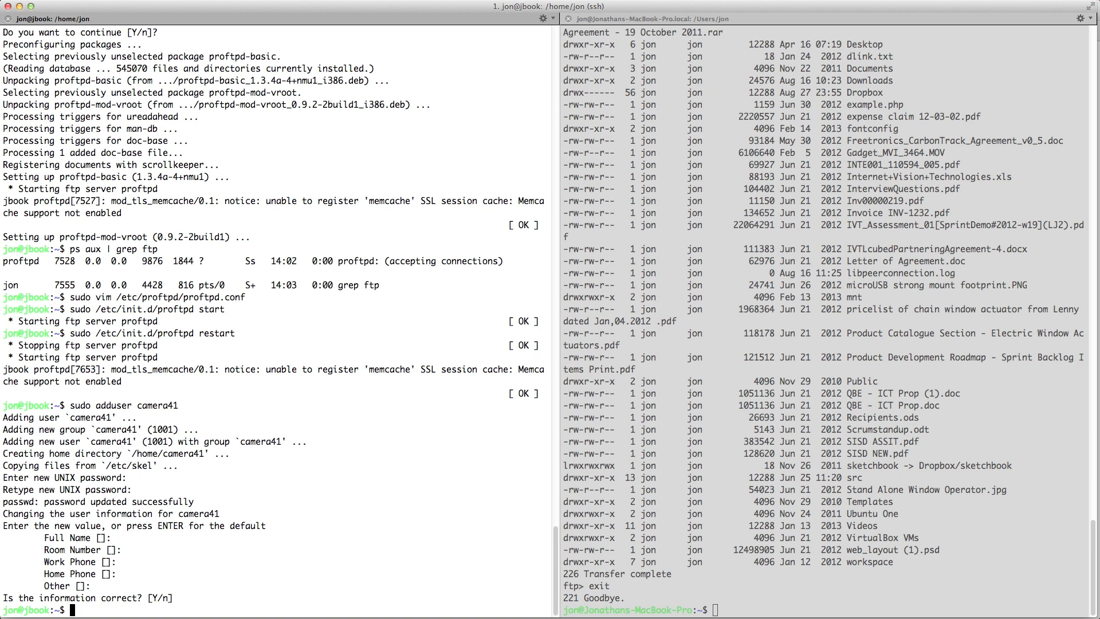
mouse_move(341, 262)
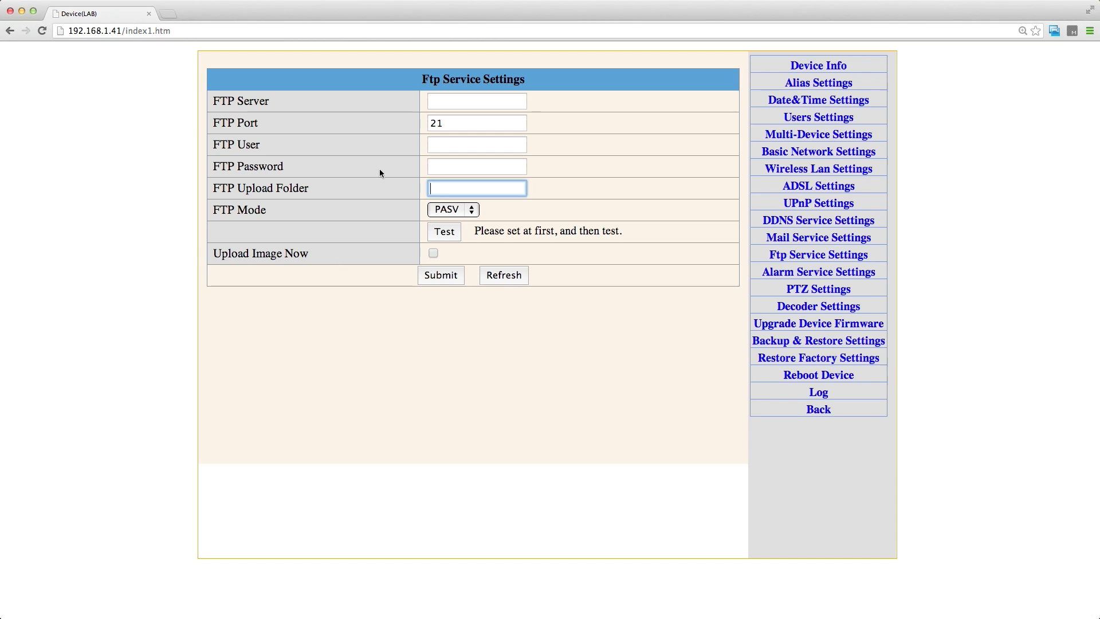
Step: Enter FTP server 192.168.1.158, user camera41, the password and upload folder uploads
click(477, 101)
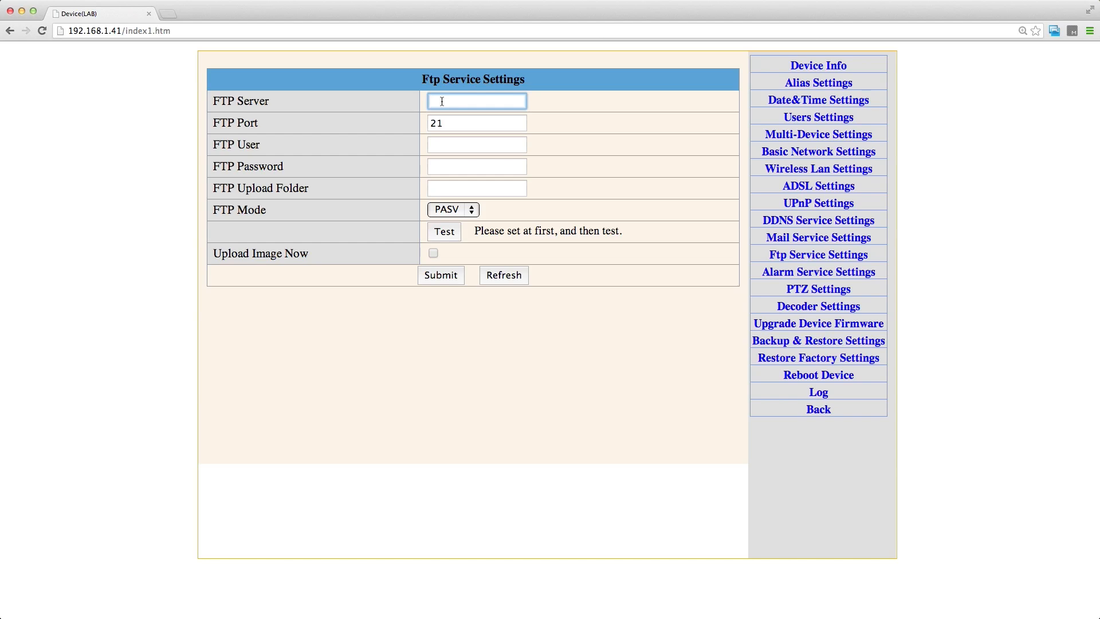
text(192.168.1.)
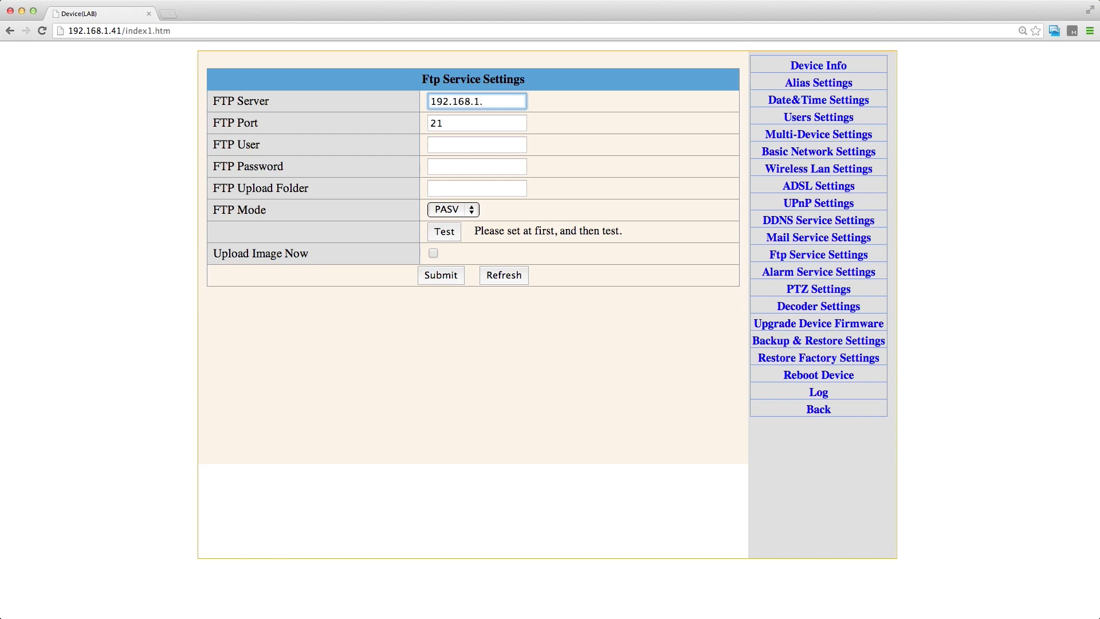
text(158)
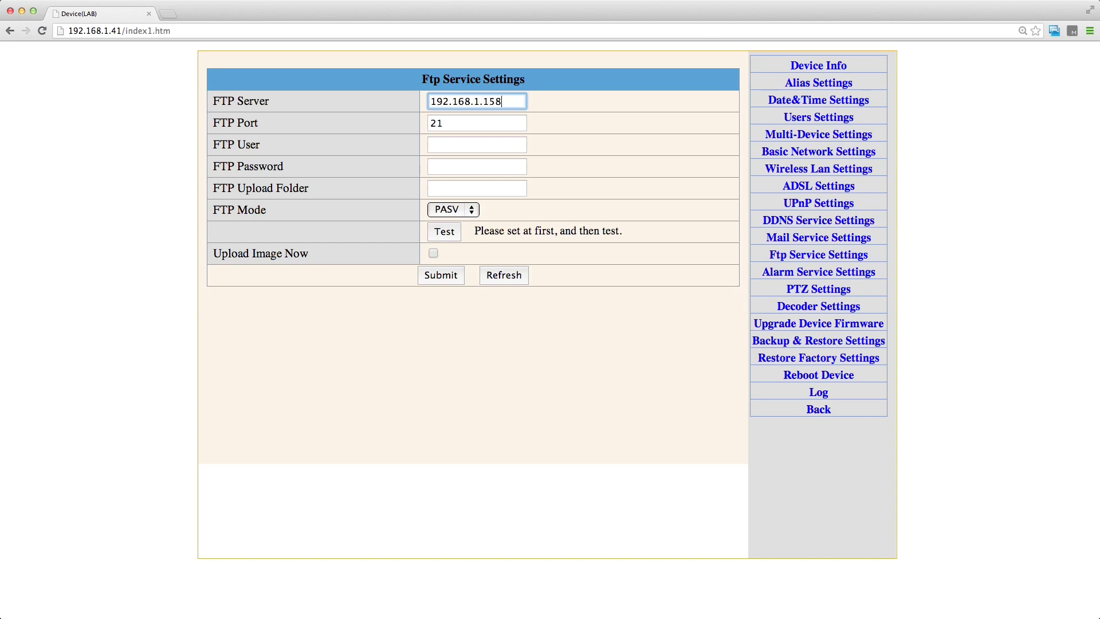
click(476, 144)
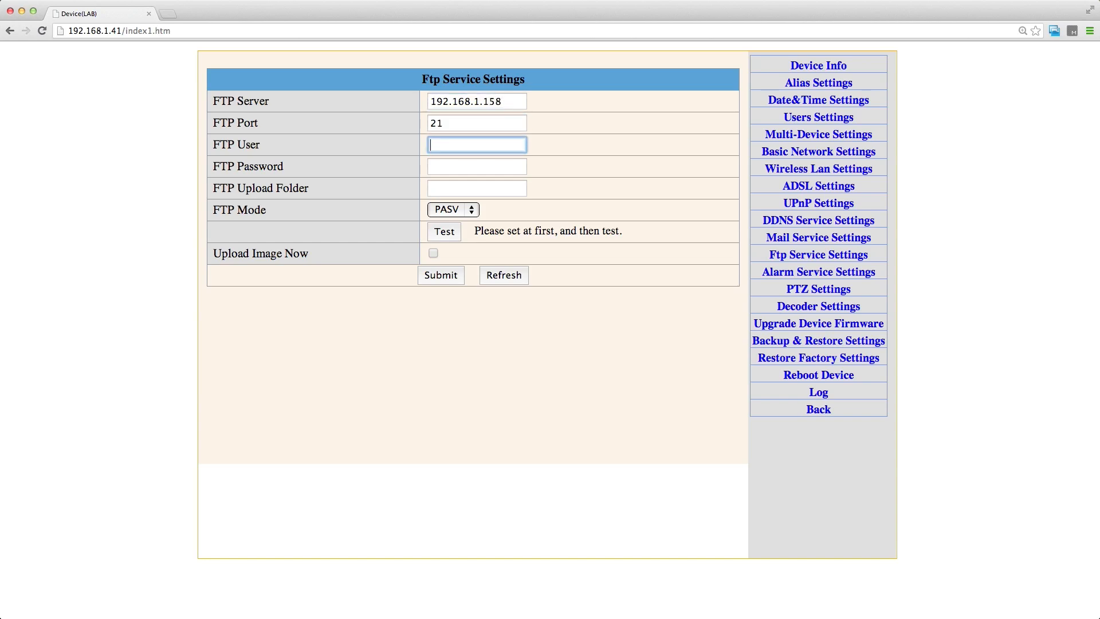
text(camera41)
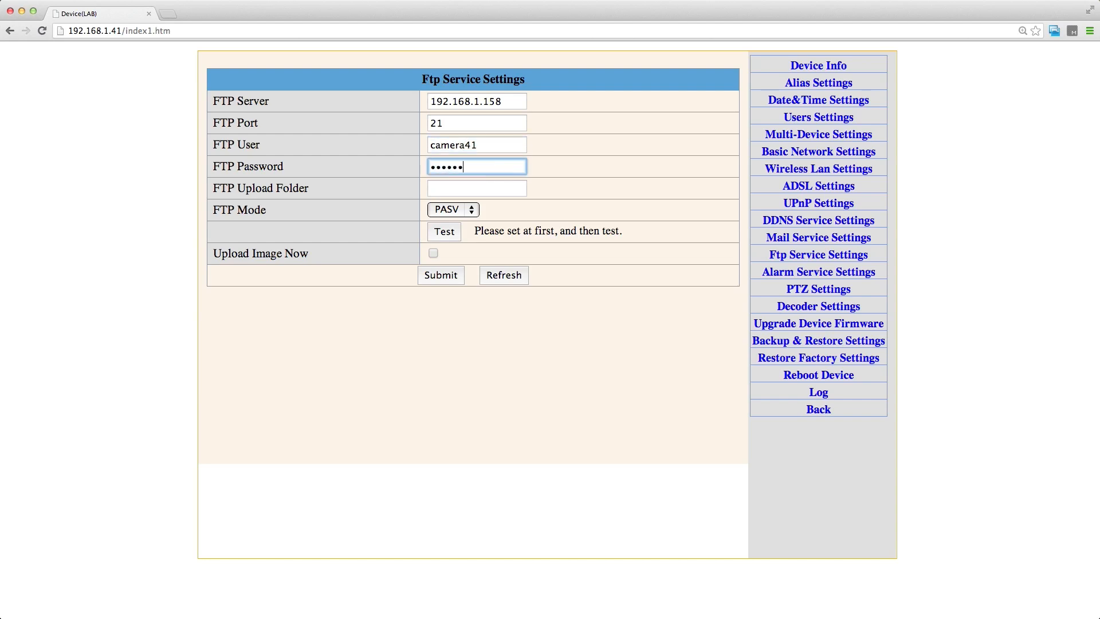
text(u)
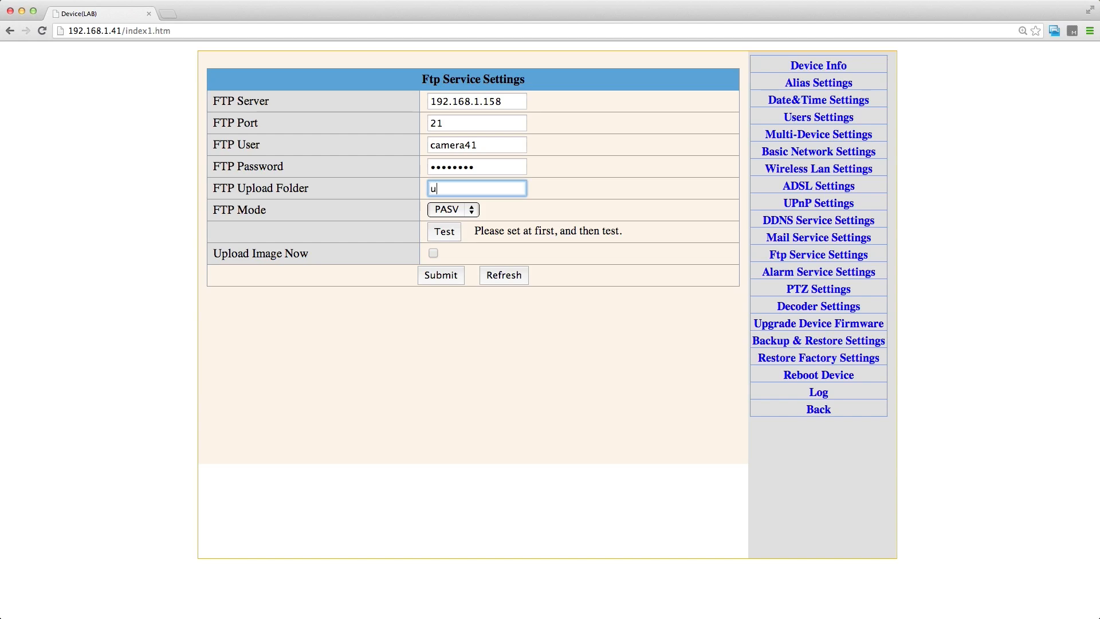
text(ploads)
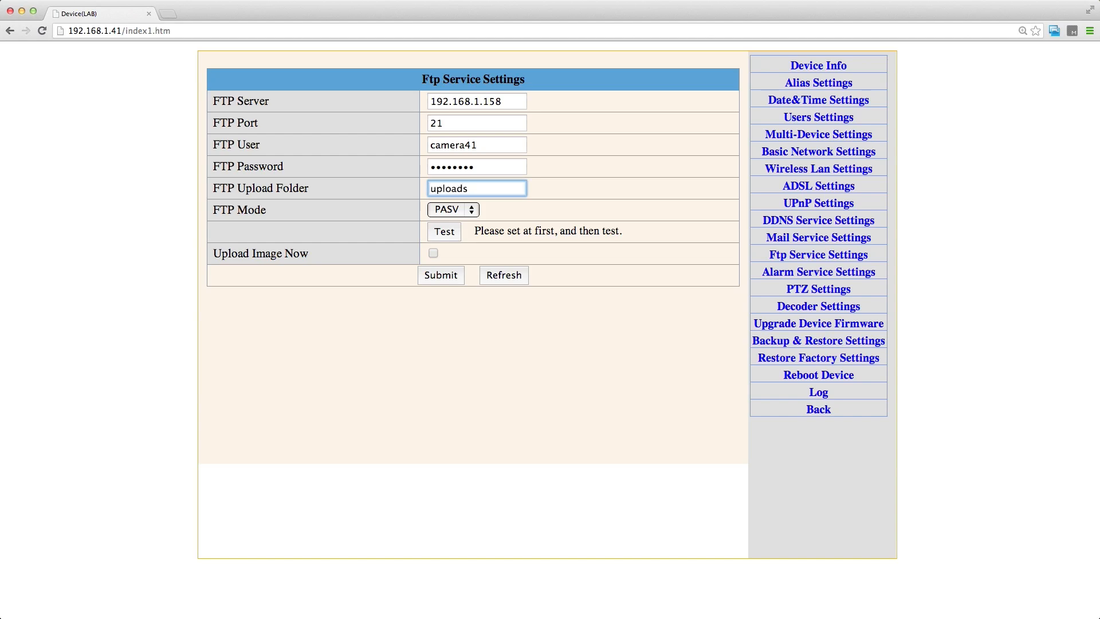
mouse_move(442, 105)
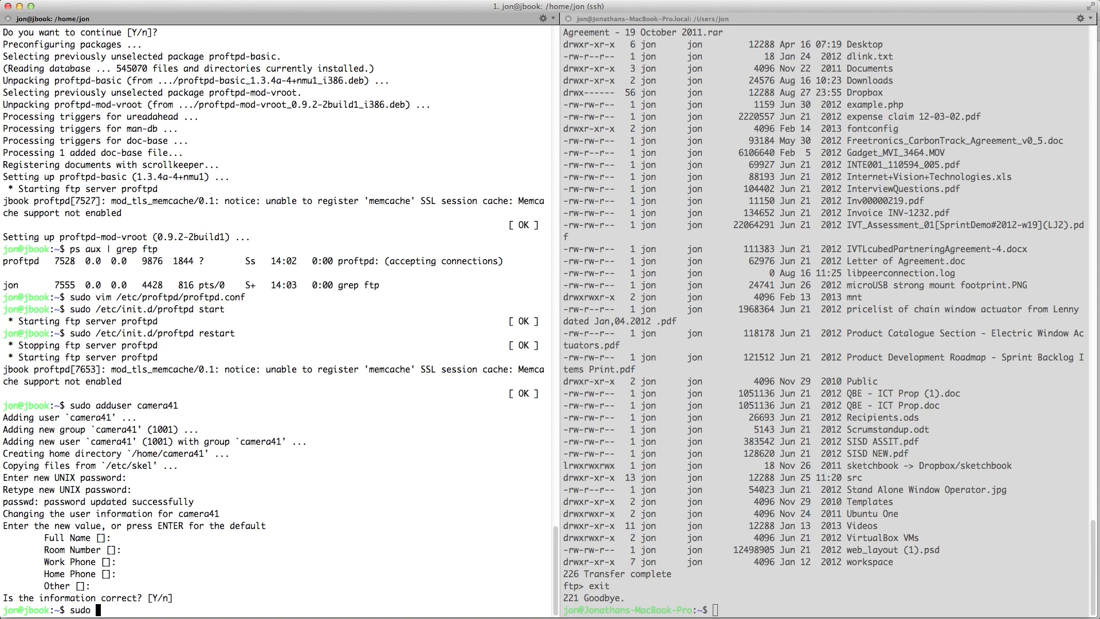
Step: Switch to the camera41 user with sudo su and change to its home directory
text(u)
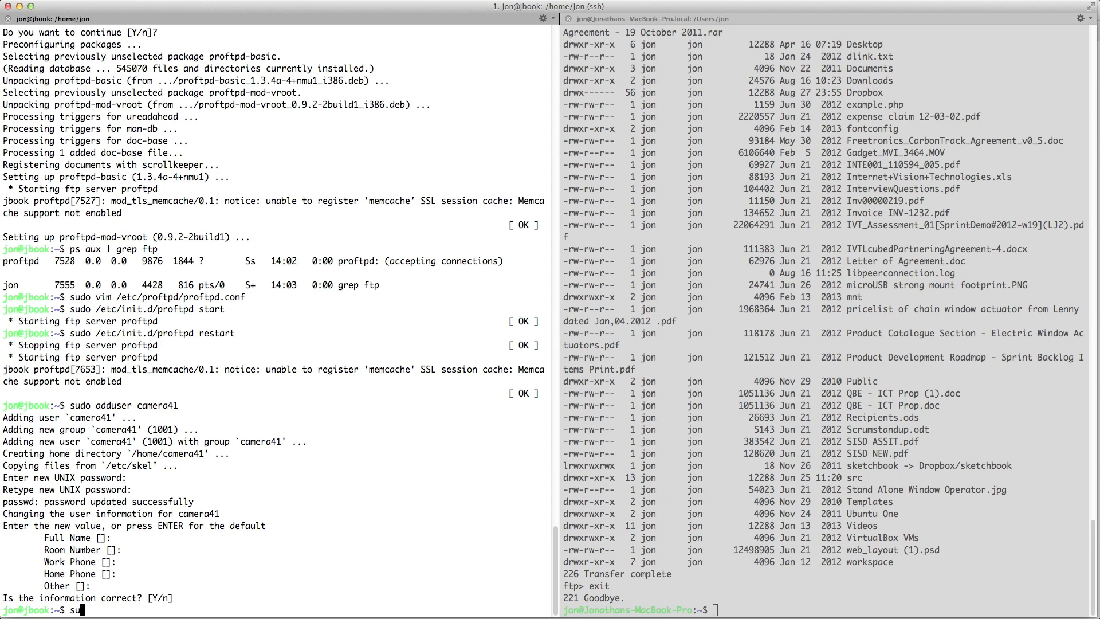
text(u camera41)
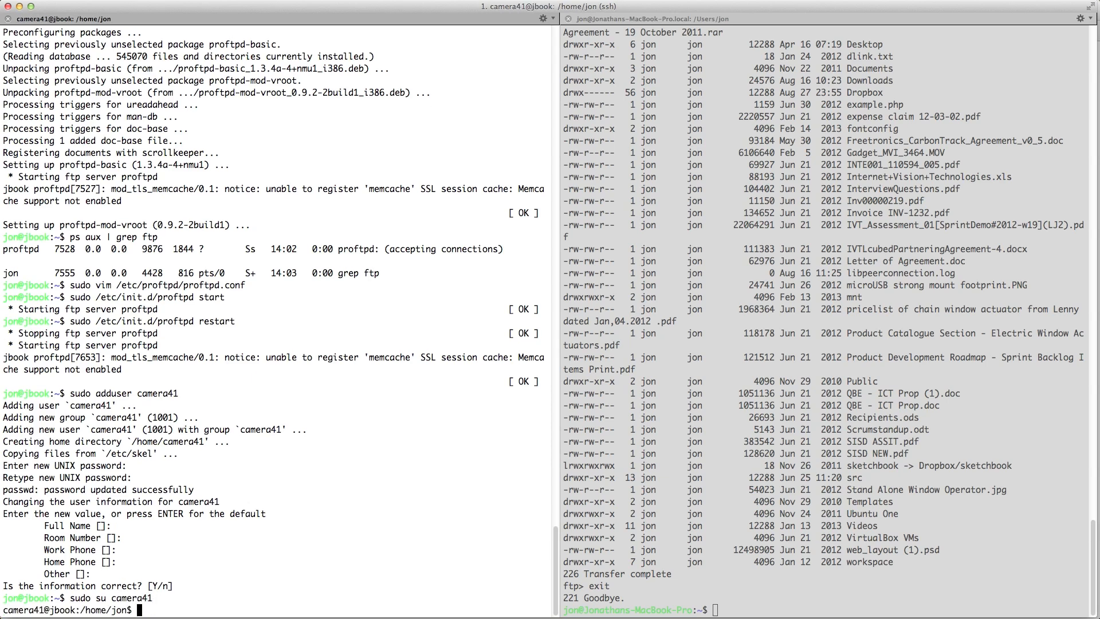
text(cd)
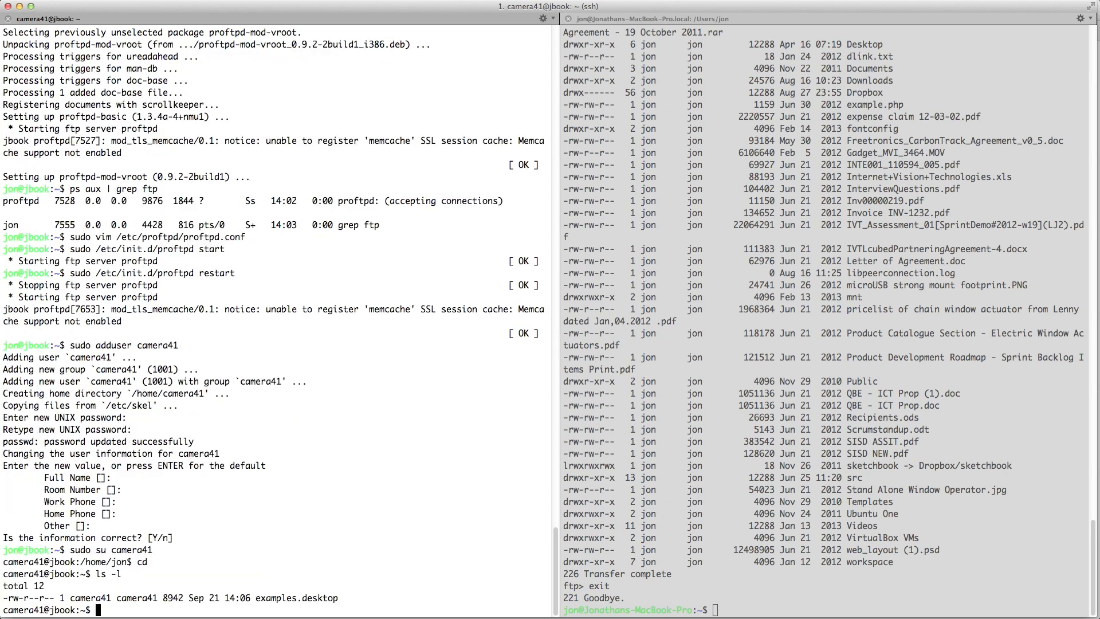
Step: Create the uploads folder, confirm it with ls -l, and move into it
text(mkdir)
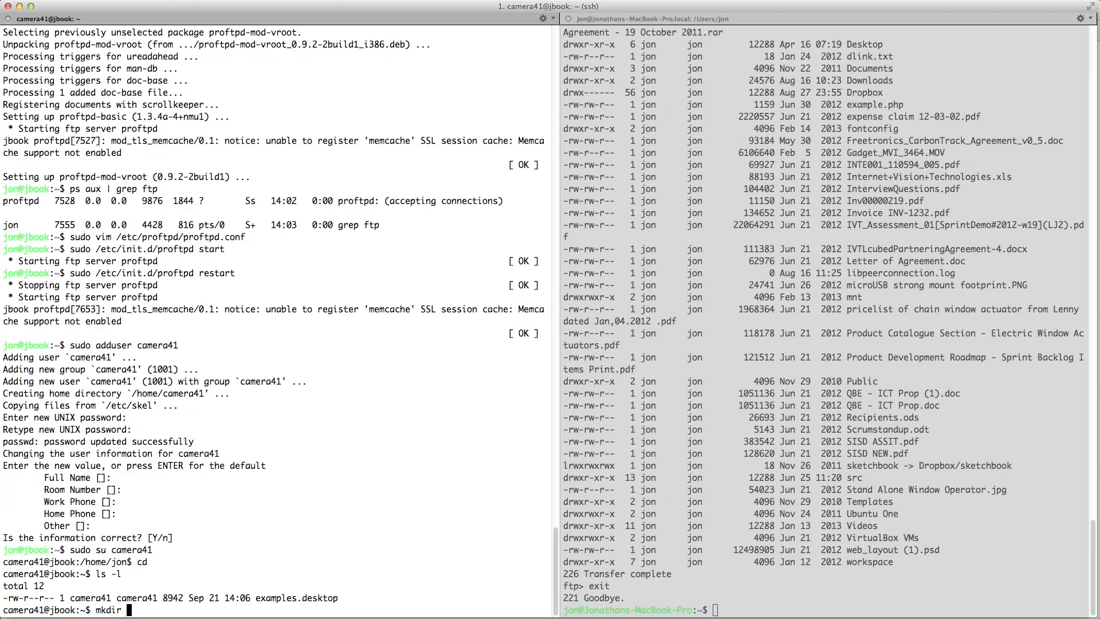
text(uploads)
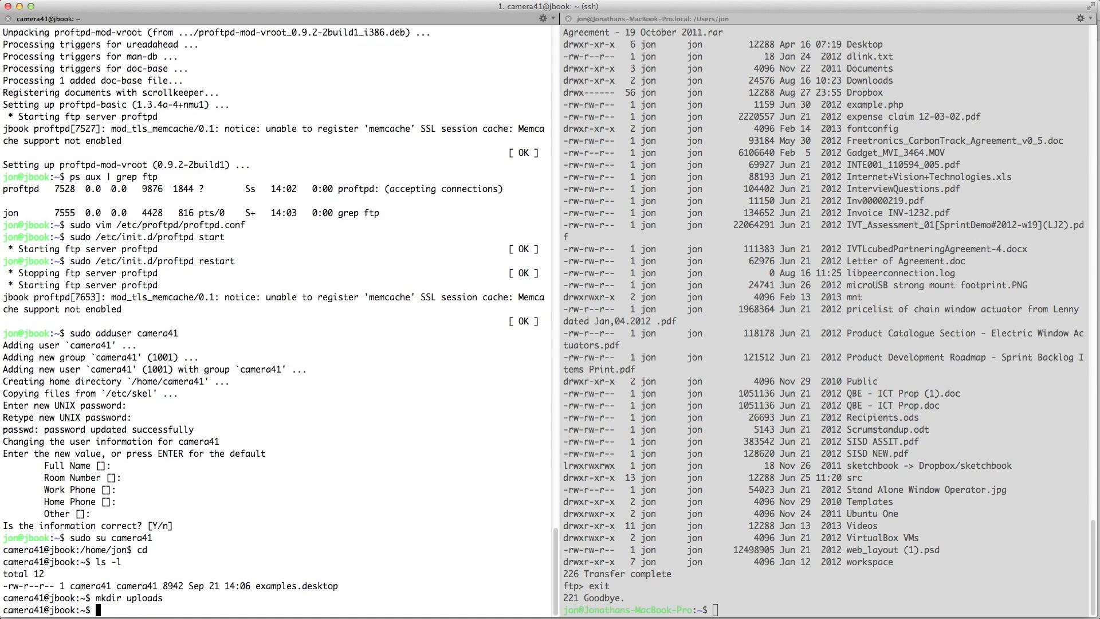
text(ls -l)
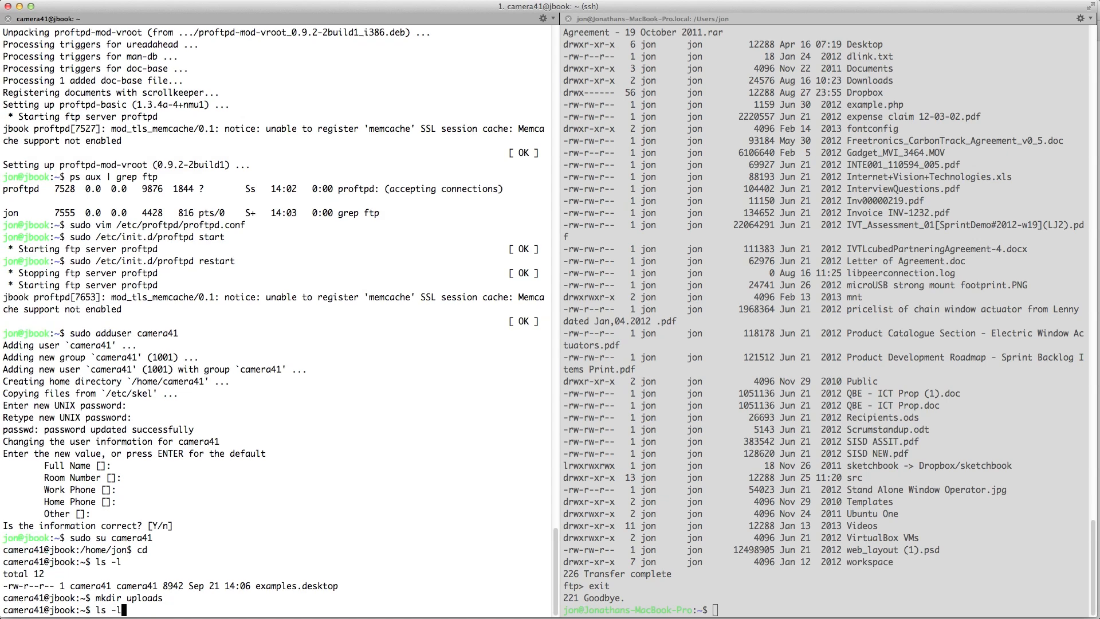
key(Return)
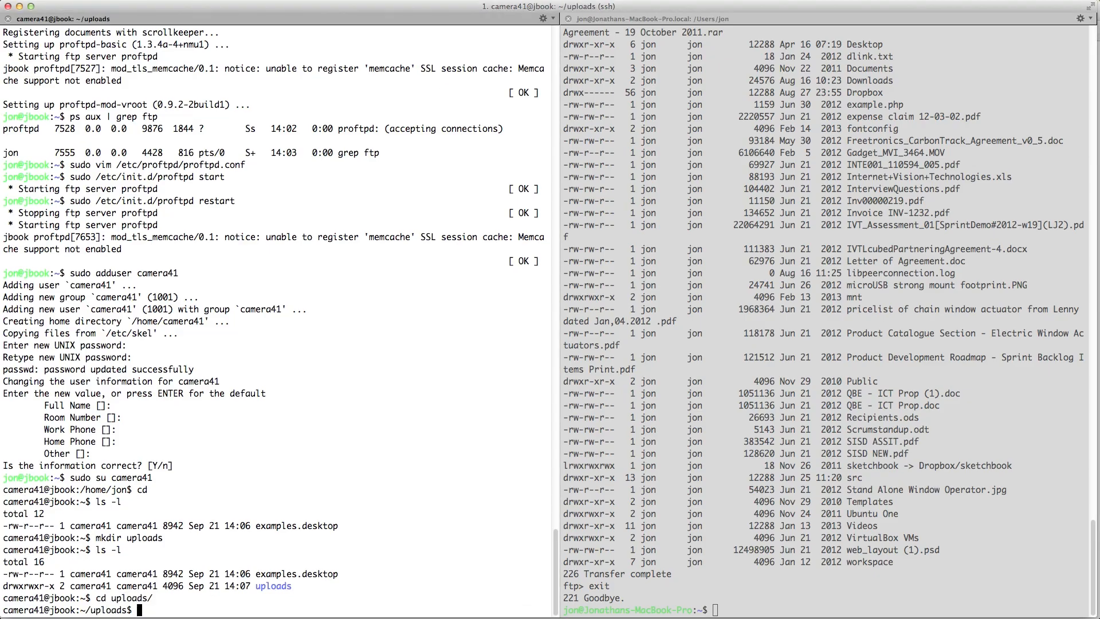
text(ls -l)
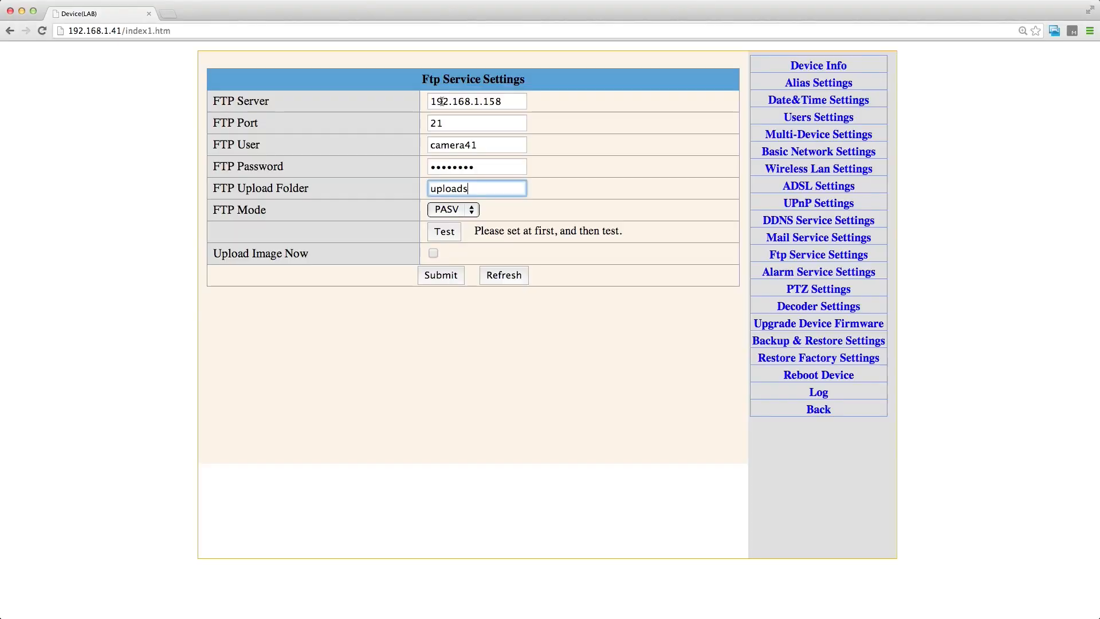
mouse_move(486, 188)
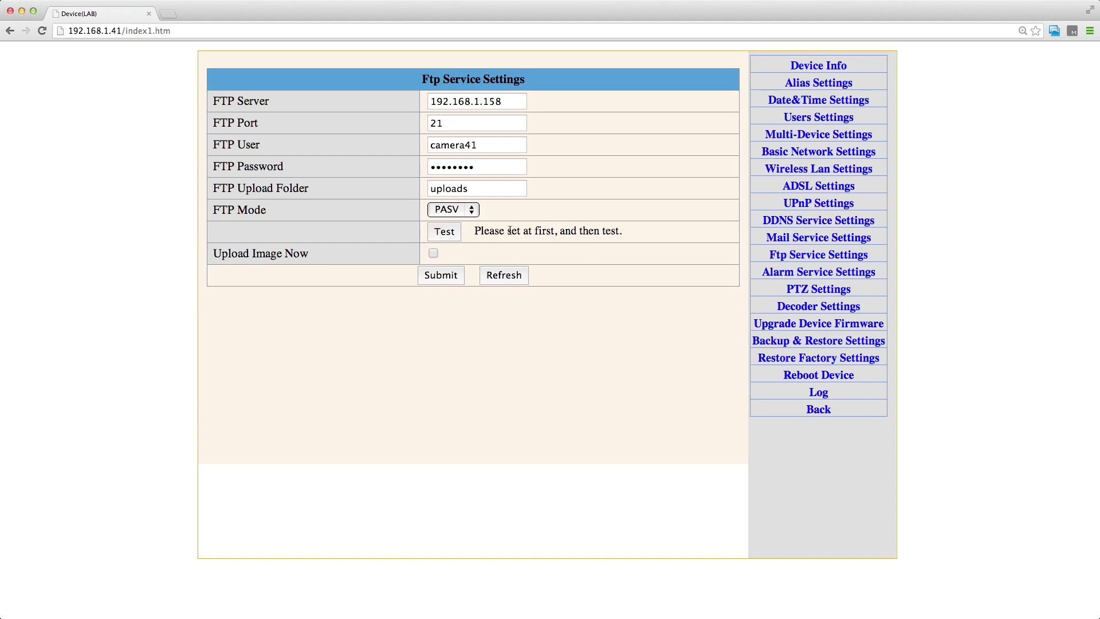
mouse_move(611, 245)
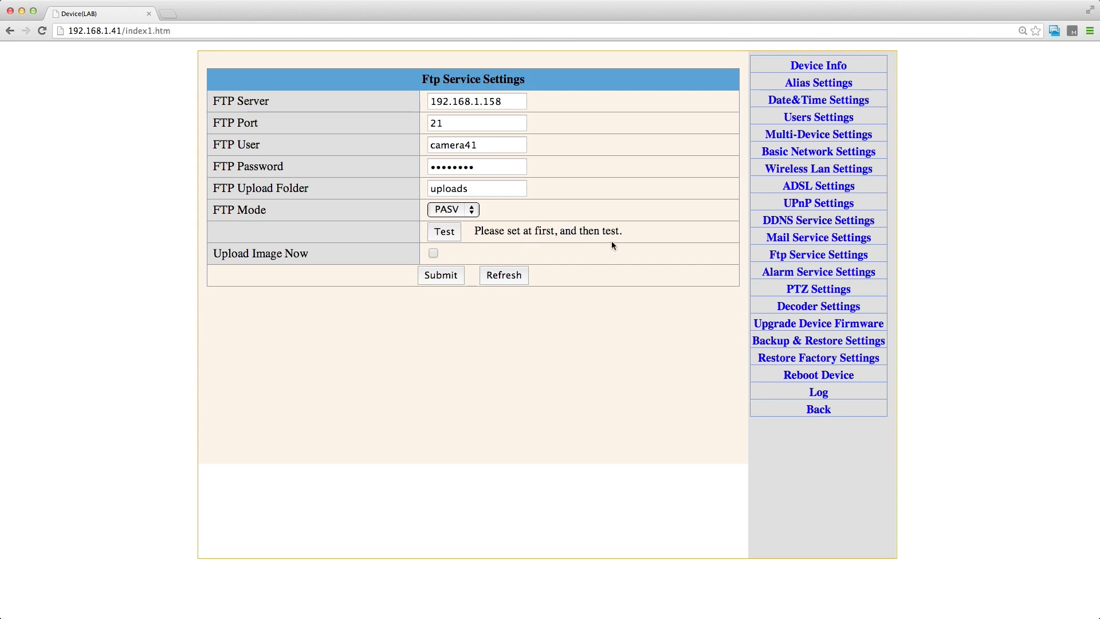
mouse_move(551, 233)
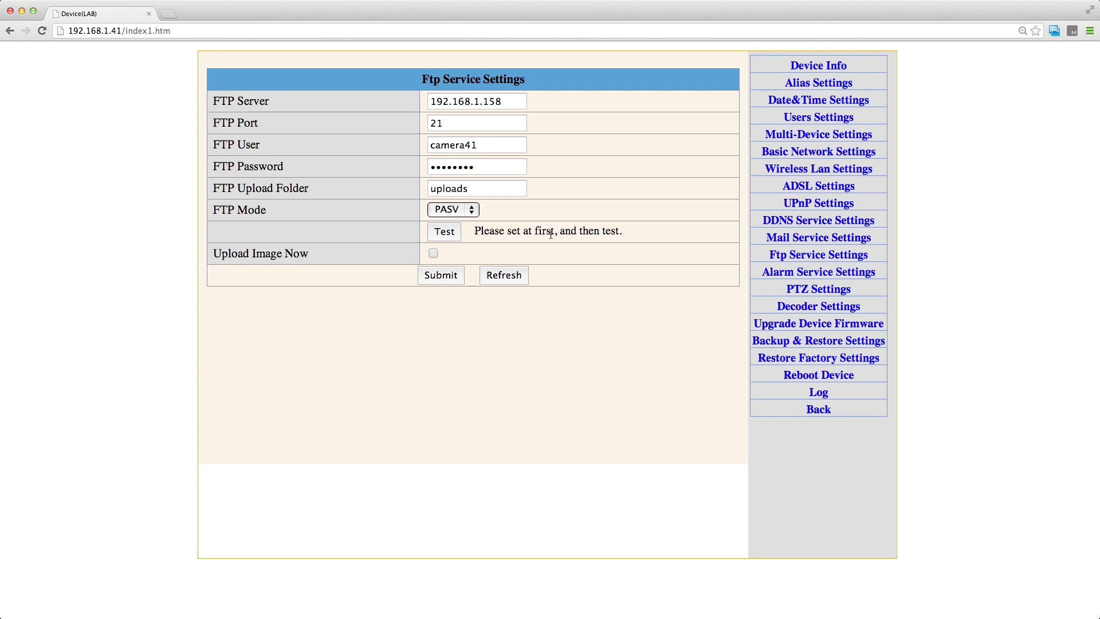
Step: Run the FTP test upload to 192.168.1.158 as camera41 into the uploads folder
click(440, 274)
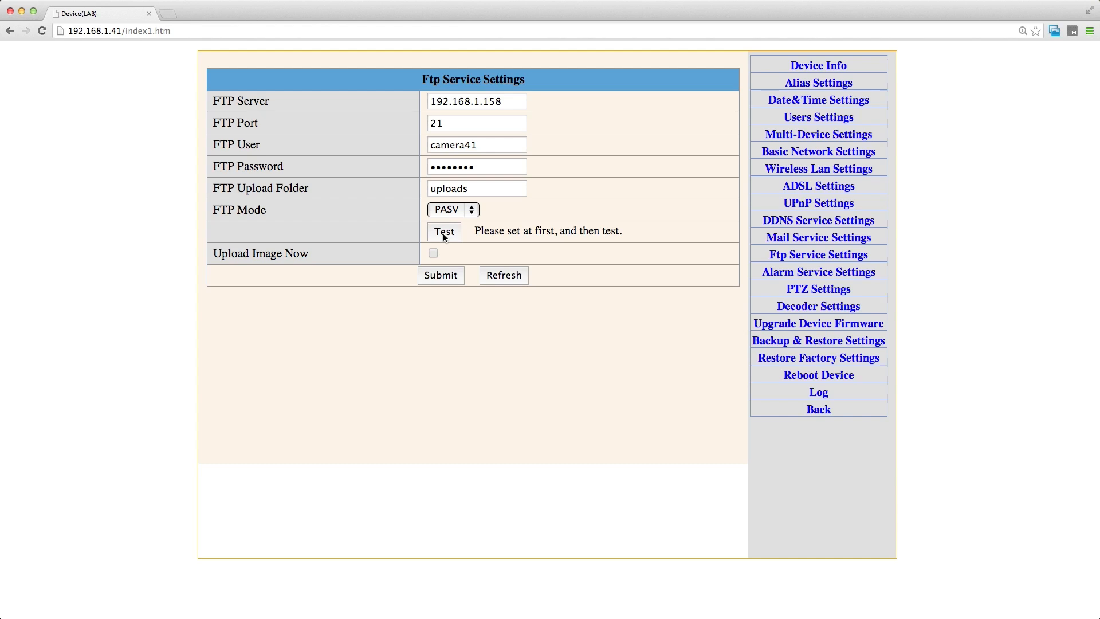
click(444, 232)
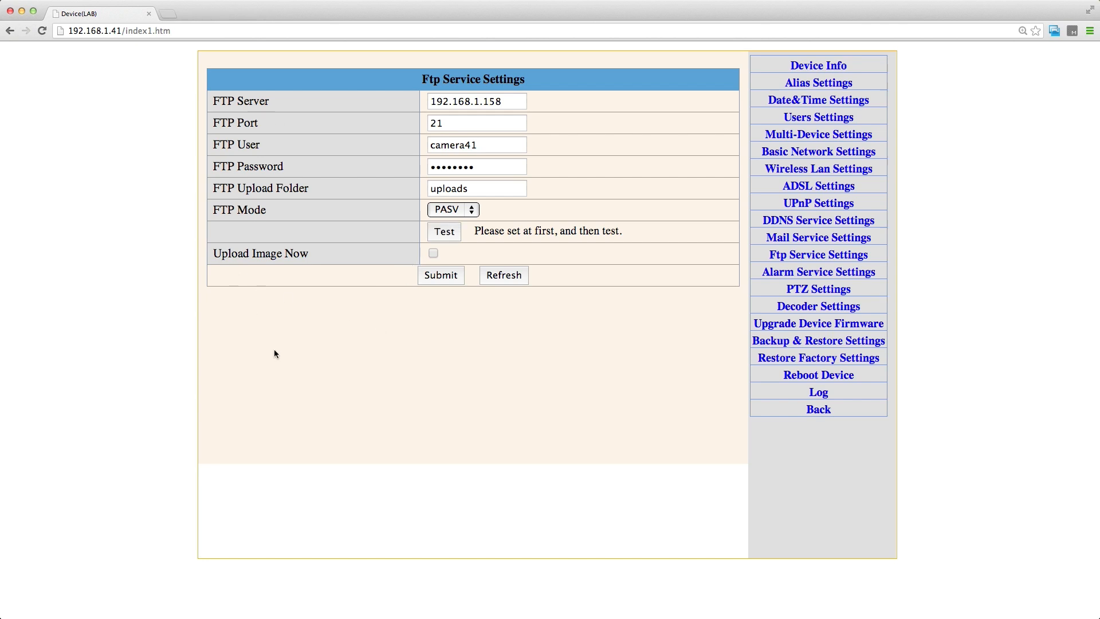
mouse_move(275, 354)
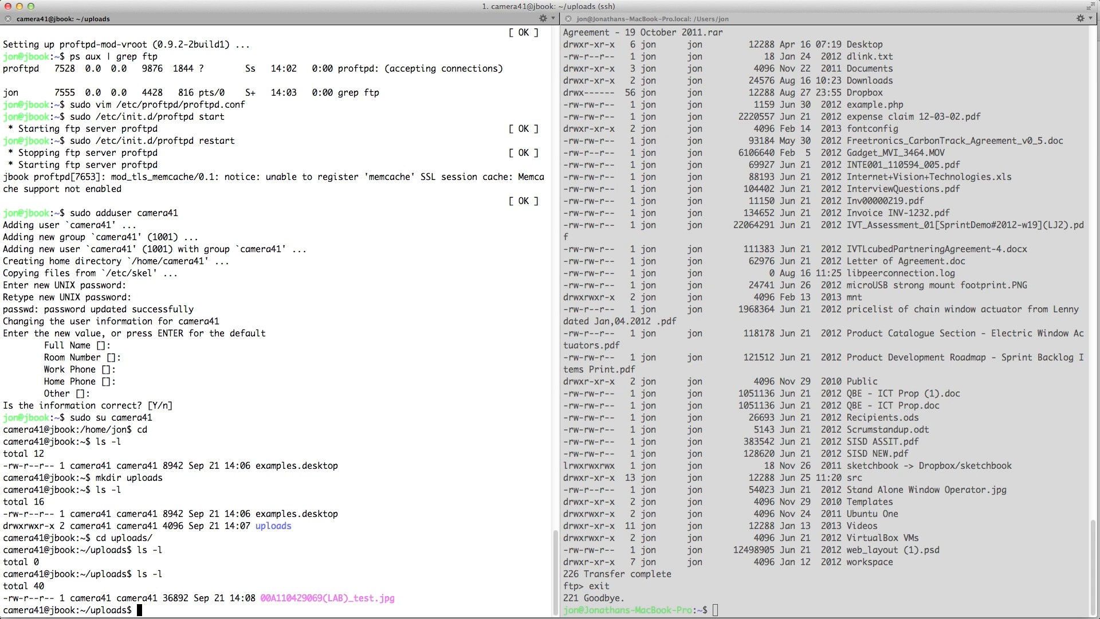
Step: Delete 00A110429069(LAB)_test.jpg so camera41's uploads folder is empty again
text(rm 00A110429069\(LAB\)_test.jpg)
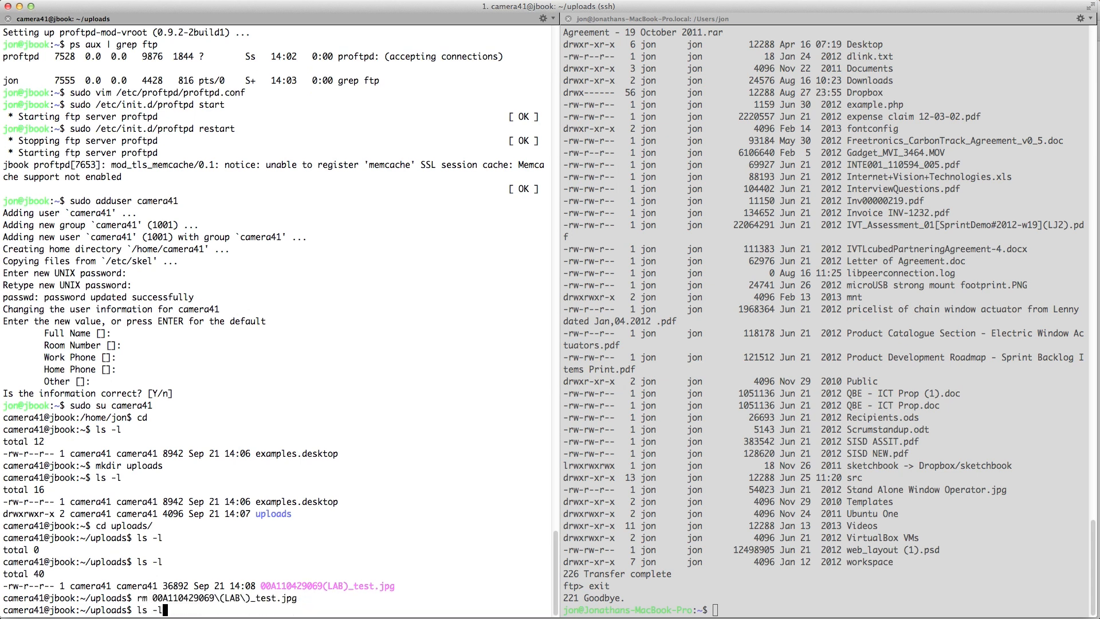
key(Return)
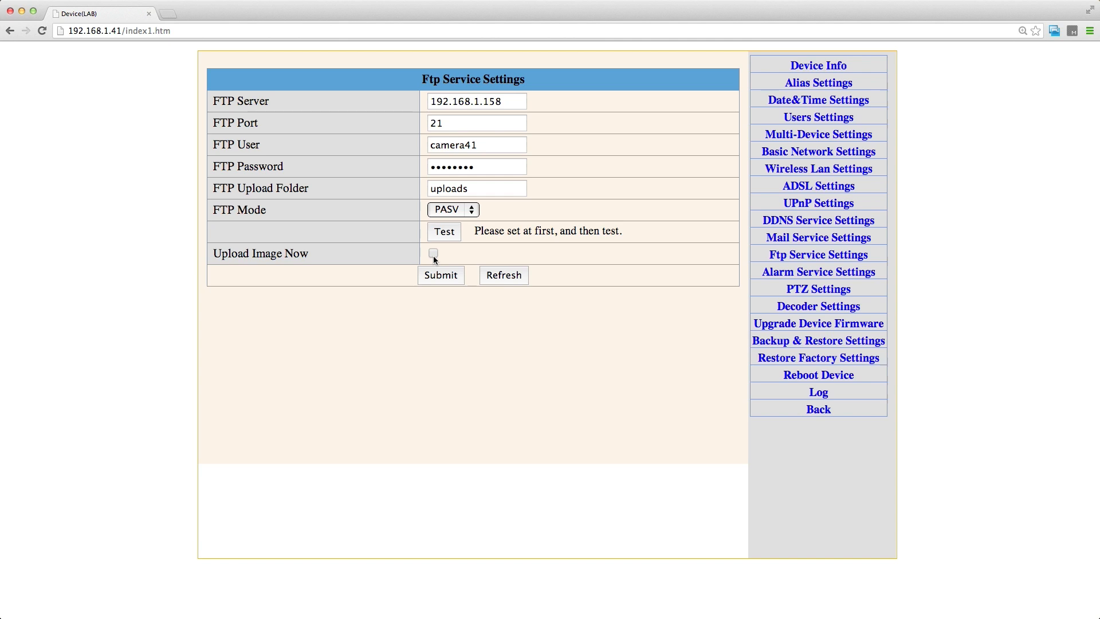
Step: Enable Upload Image Now with a 1-second Upload Interval and submit the settings
click(433, 253)
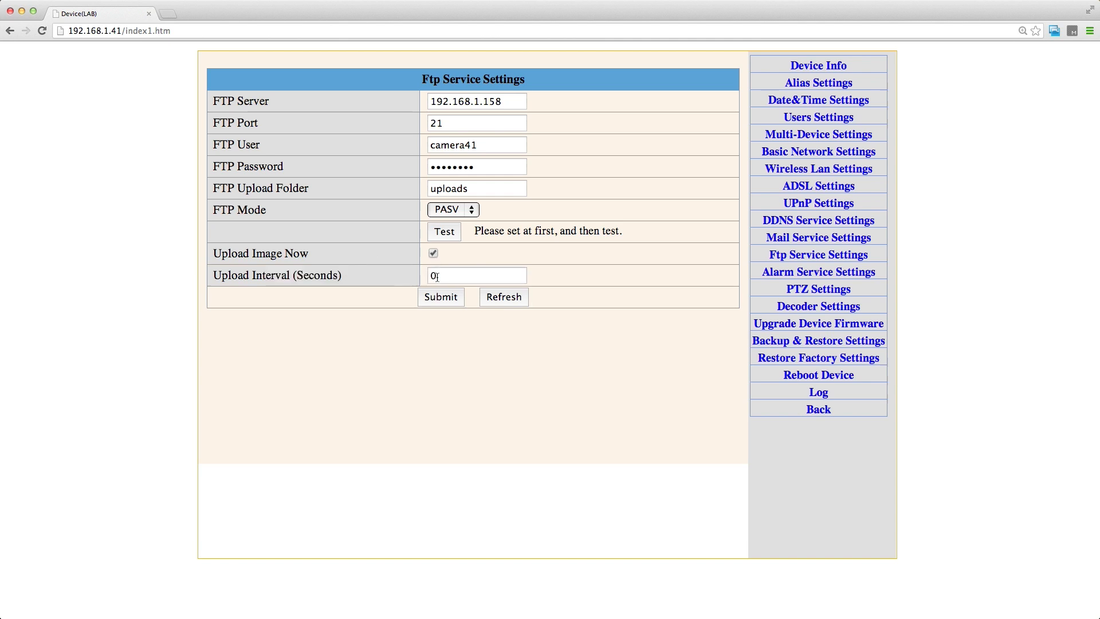
text(1)
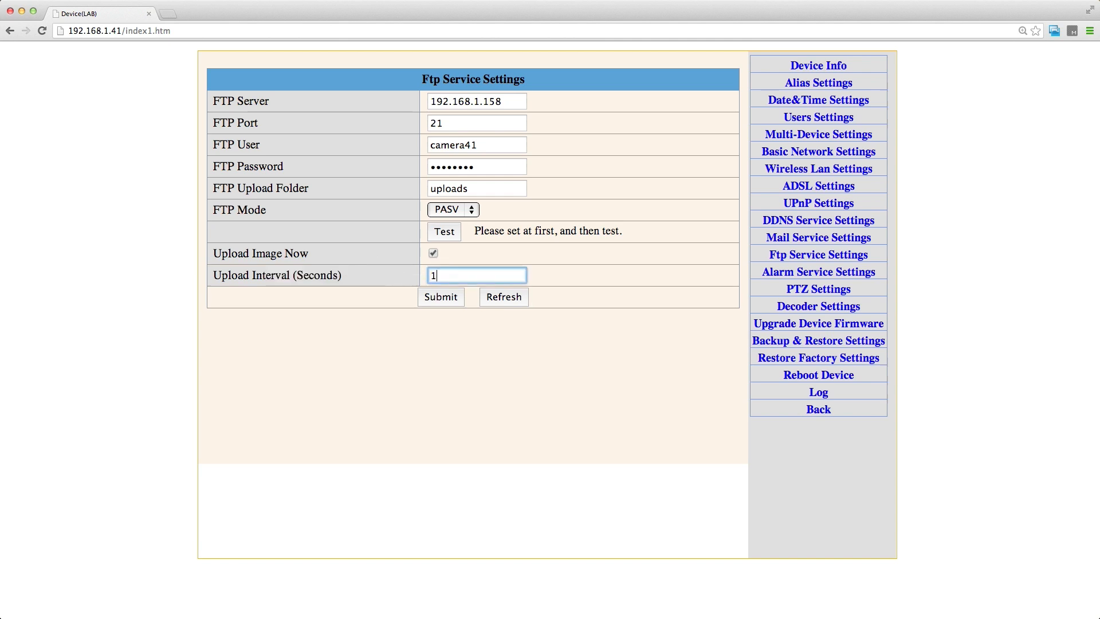
click(440, 297)
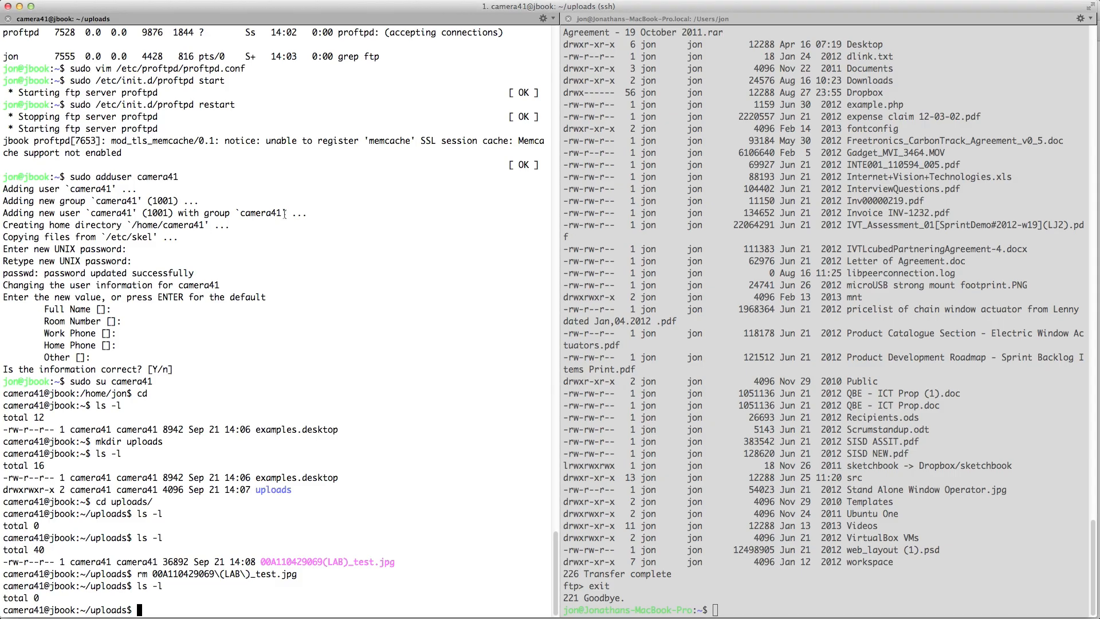
Step: List ~/uploads repeatedly with ls -l to watch timestamped camera JPEGs accumulate
text(ls -l)
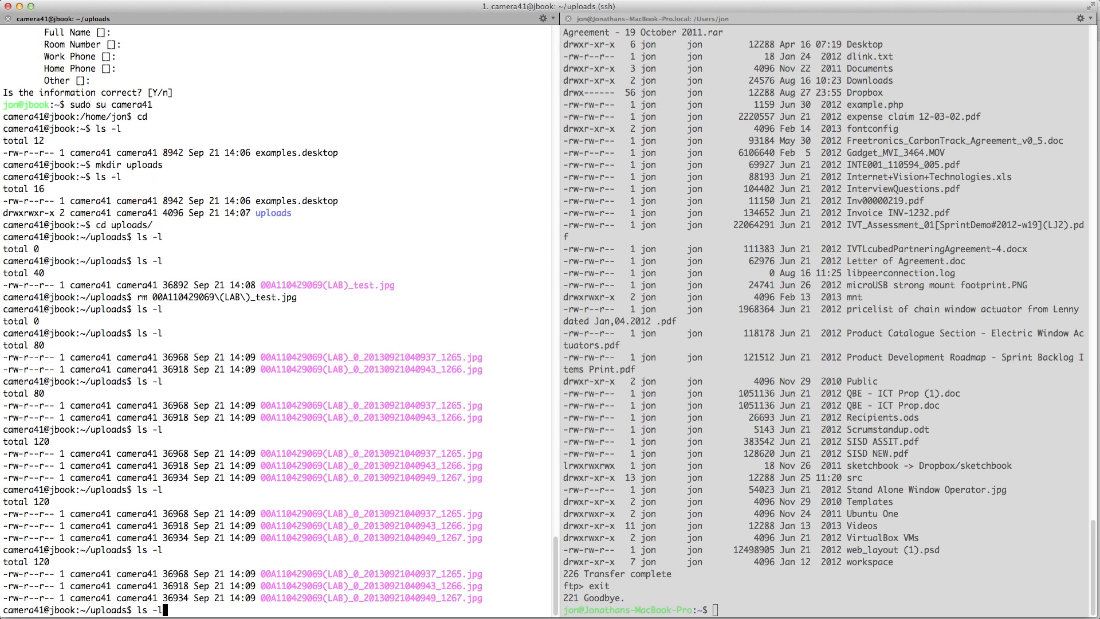
scroll(down, 3)
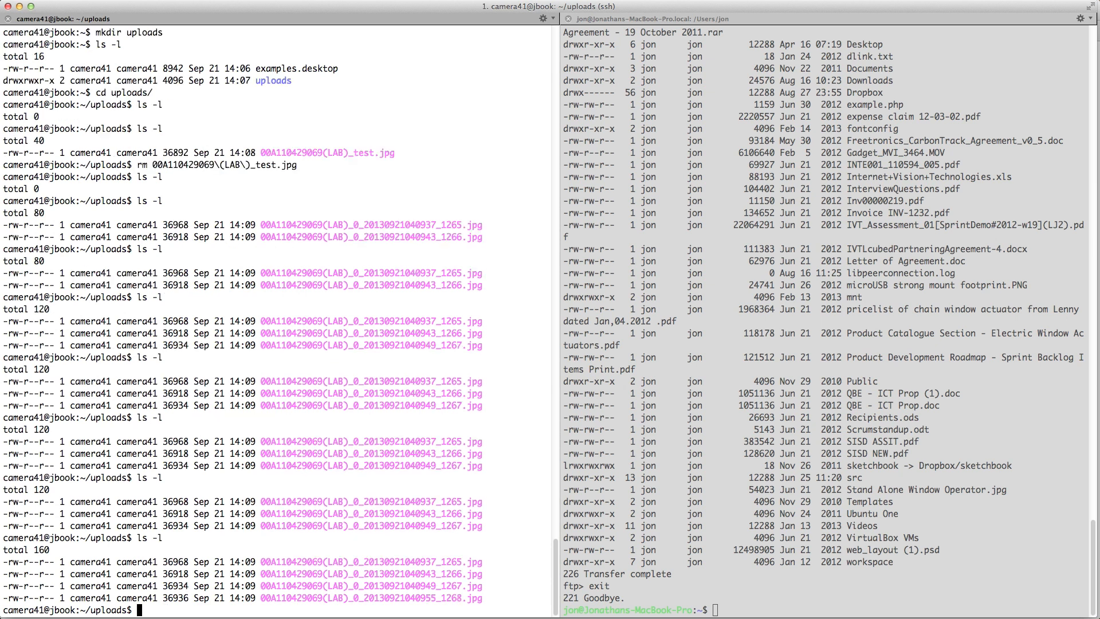
text(ls -l)
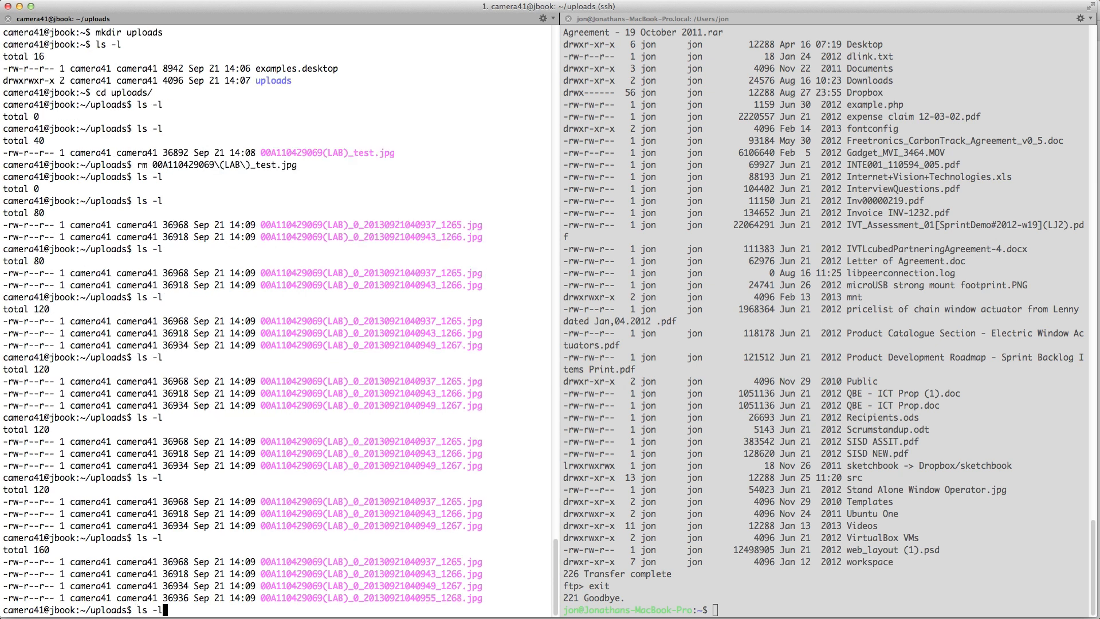
key(Return)
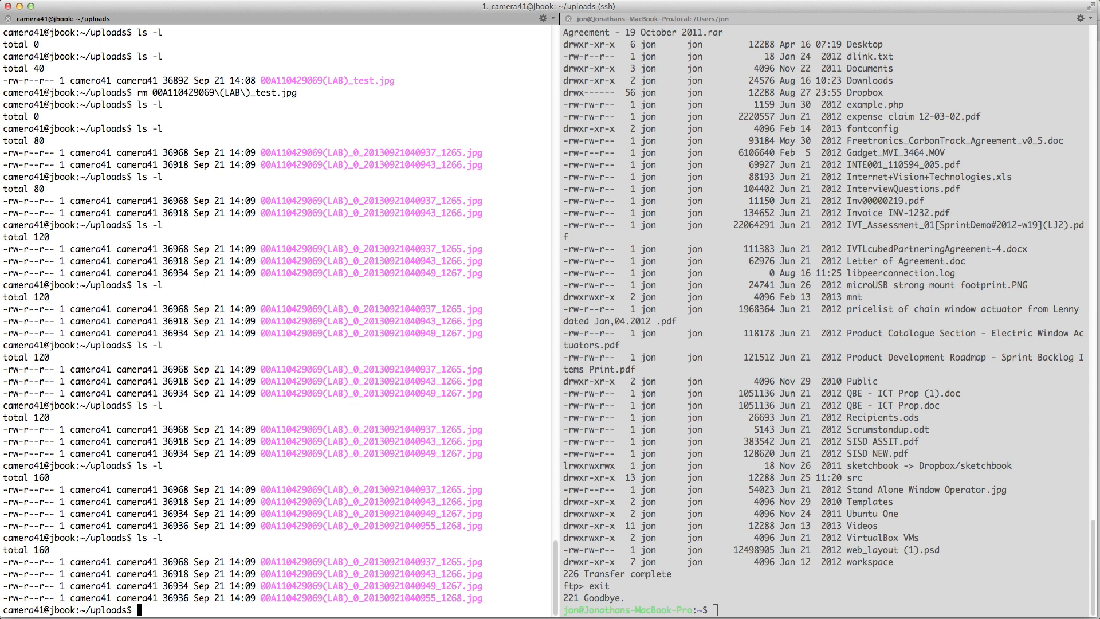